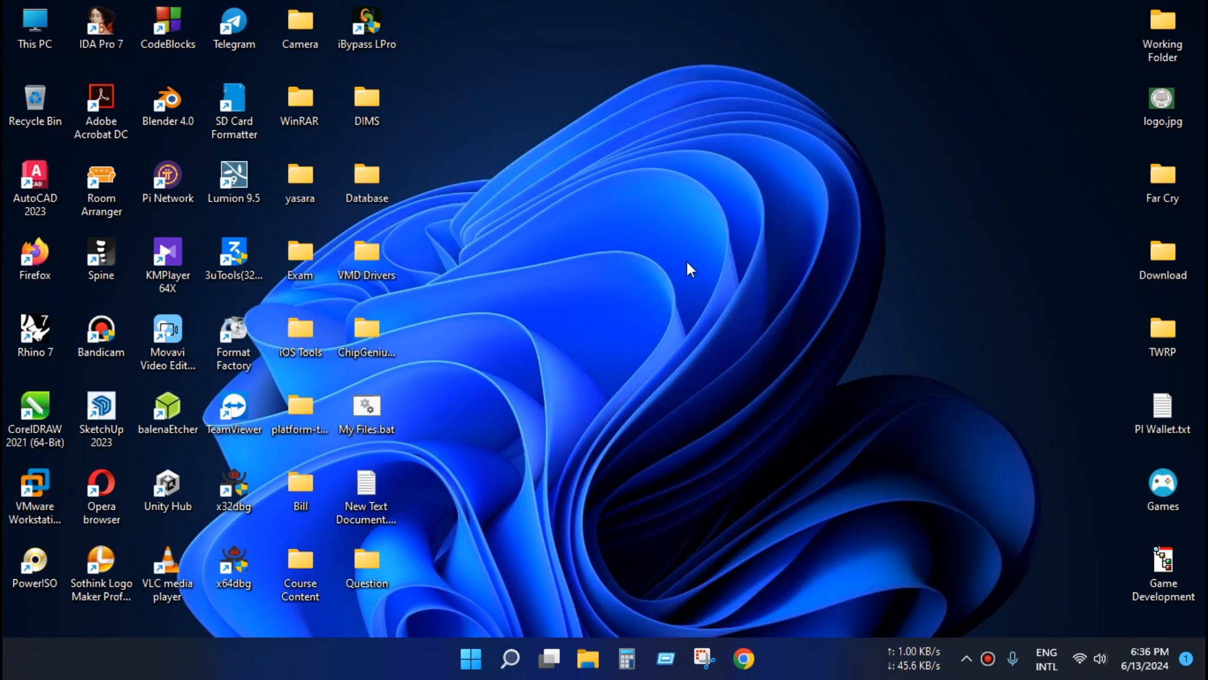
Step: Launch Internet Download Manager from the taskbar to show the paused Windows 11 ISO
{"action": "left_click", "coordinate": [965, 659]}
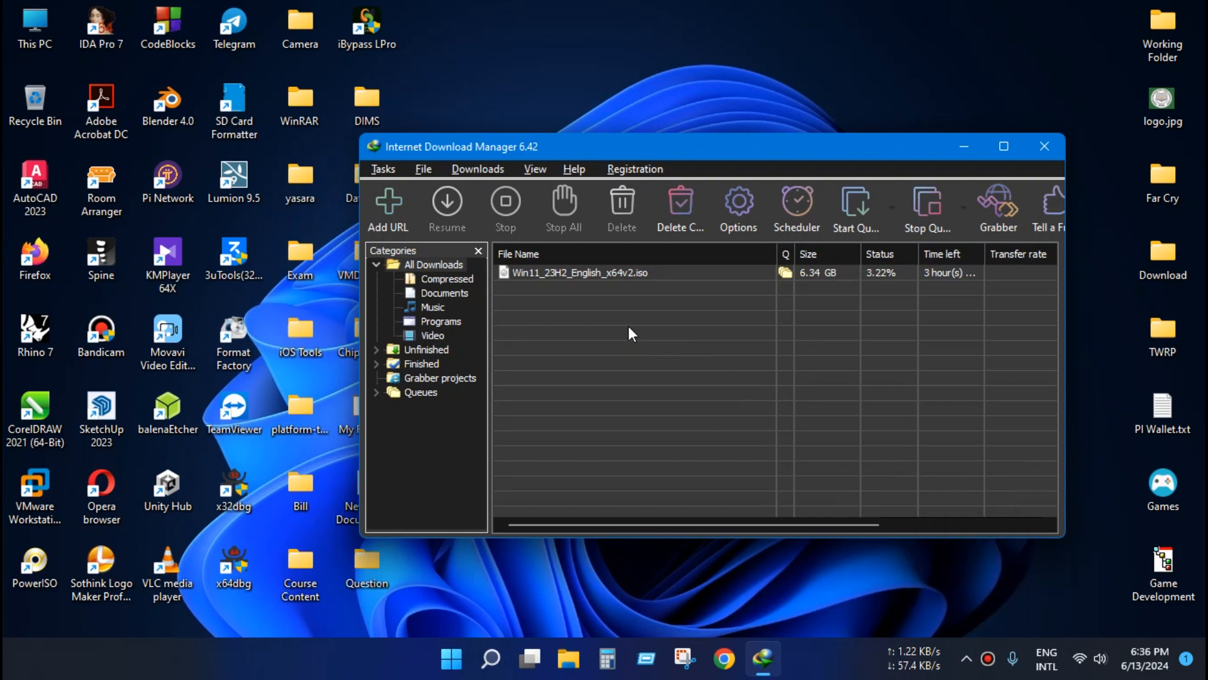
{"action": "mouse_move", "coordinate": [624, 284]}
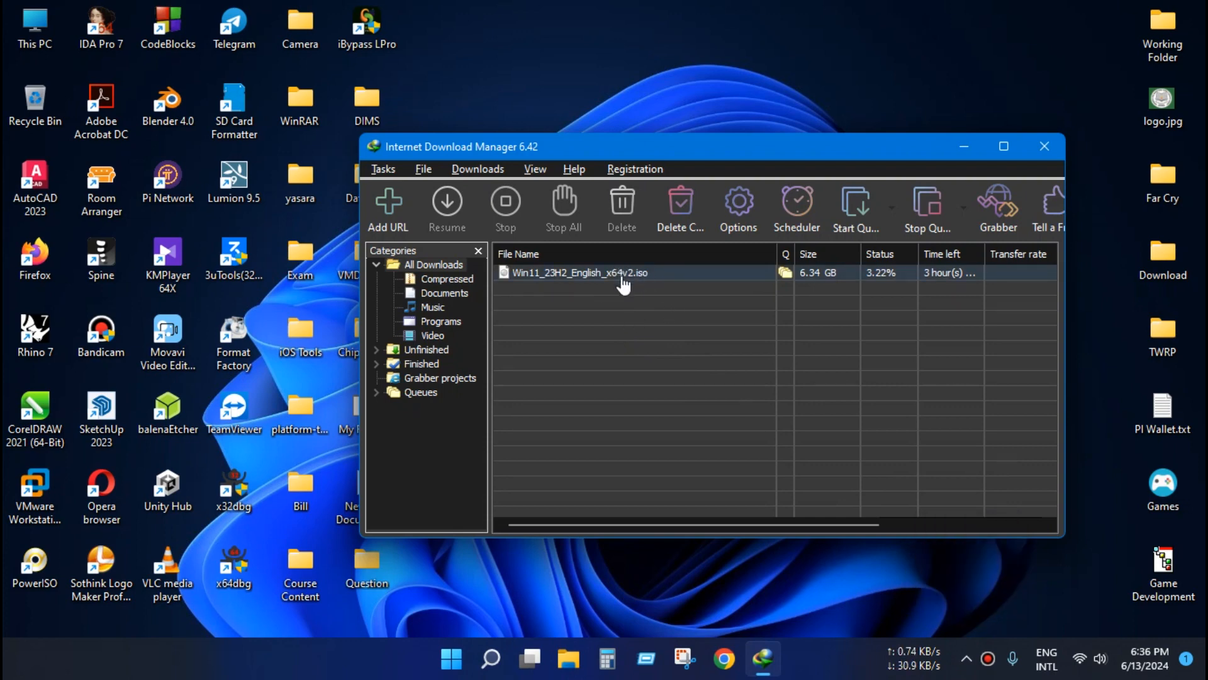
{"action": "mouse_move", "coordinate": [610, 311]}
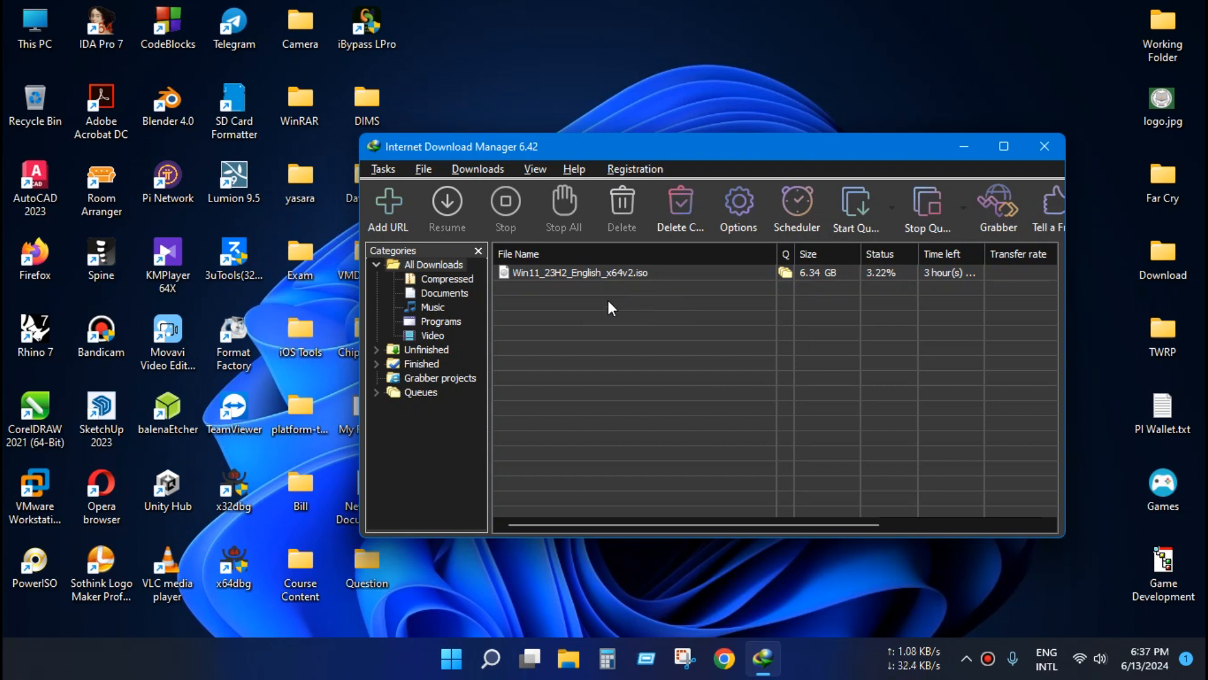
{"action": "mouse_move", "coordinate": [608, 306]}
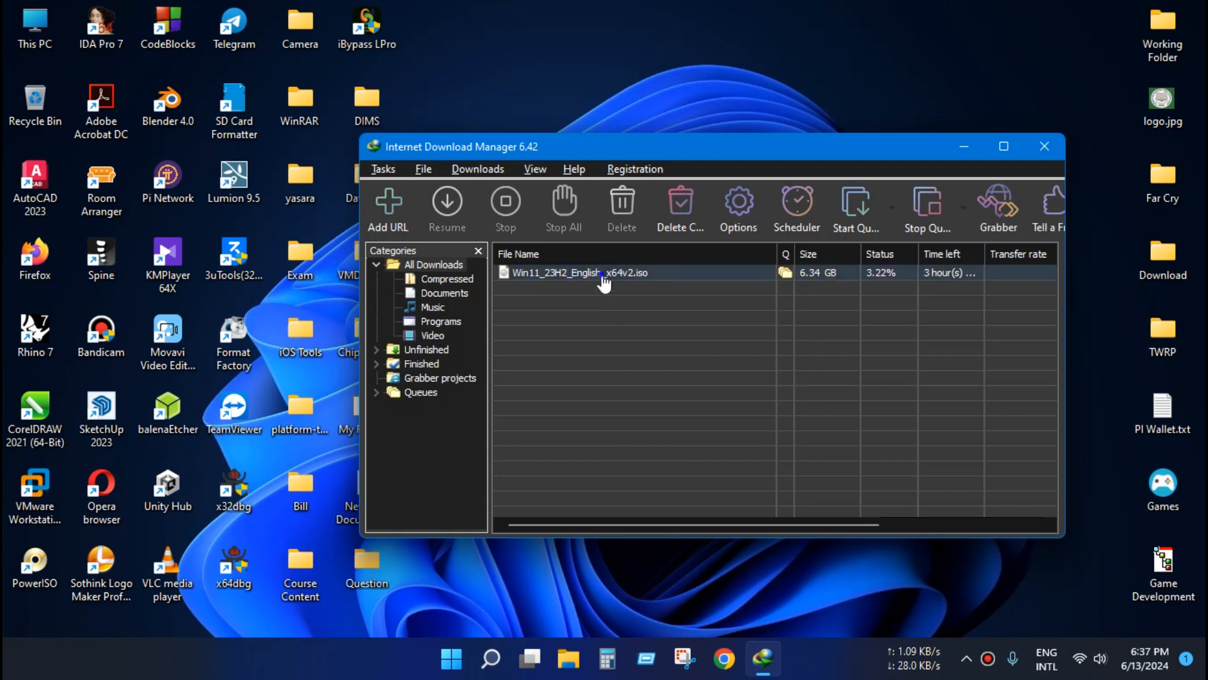
{"action": "right_click", "coordinate": [579, 272]}
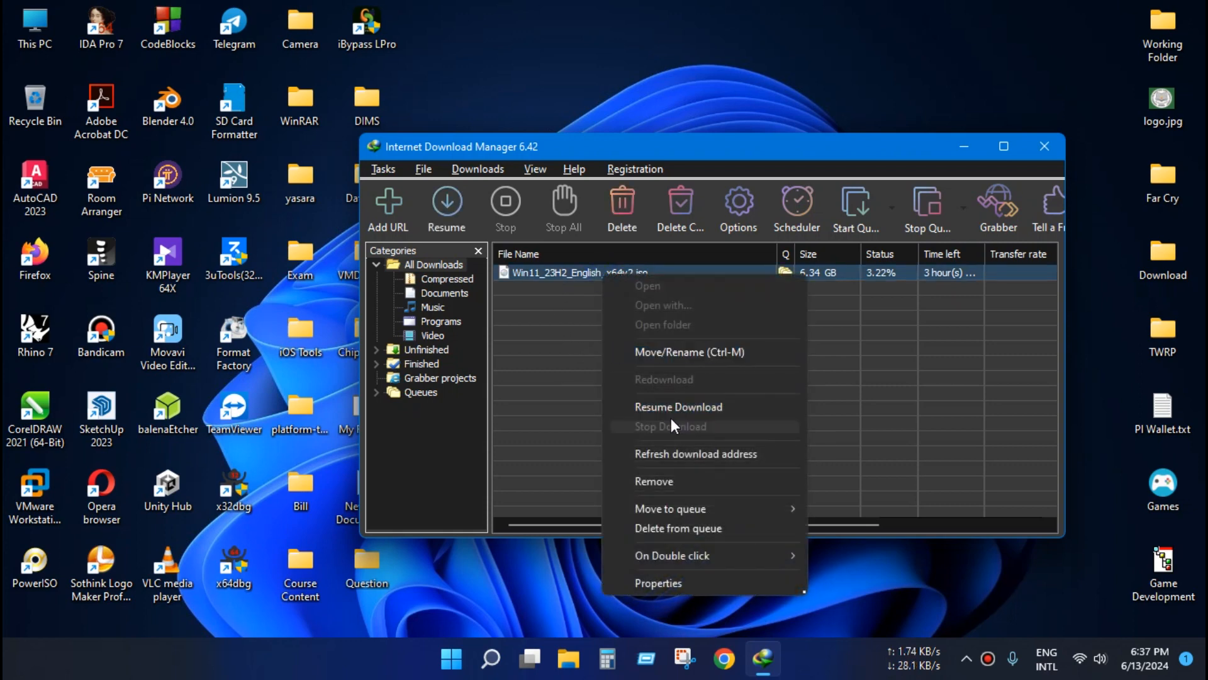
{"action": "mouse_move", "coordinate": [678, 407]}
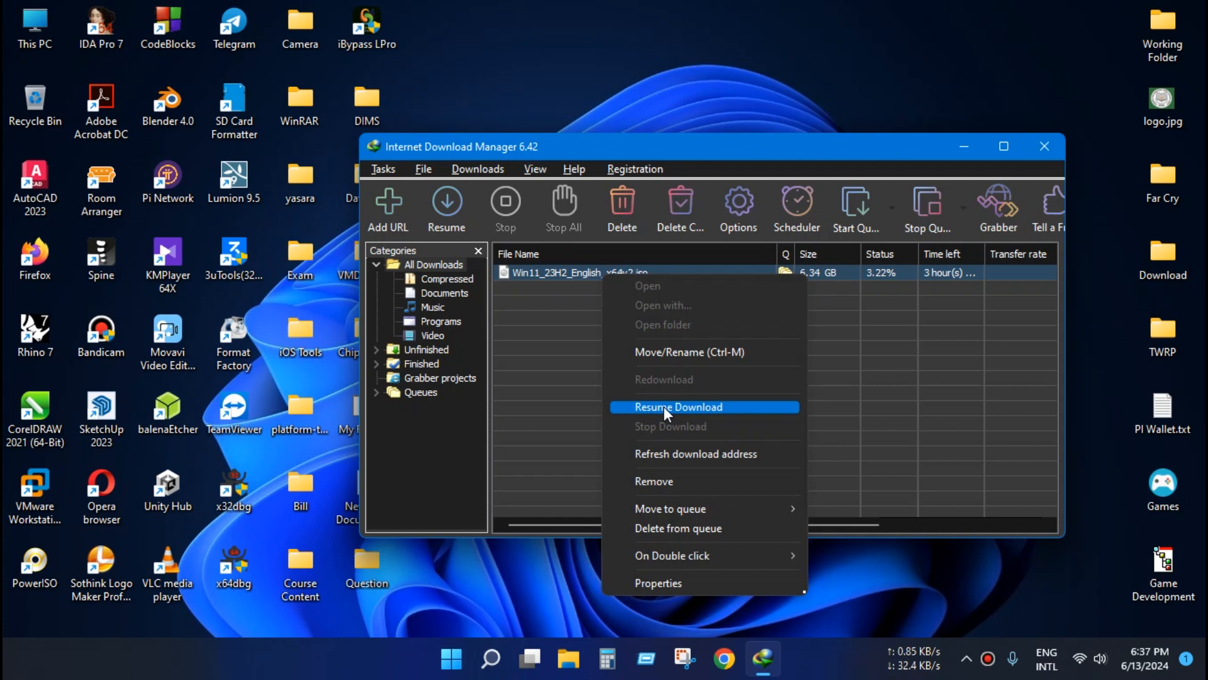
{"action": "left_click", "coordinate": [678, 407]}
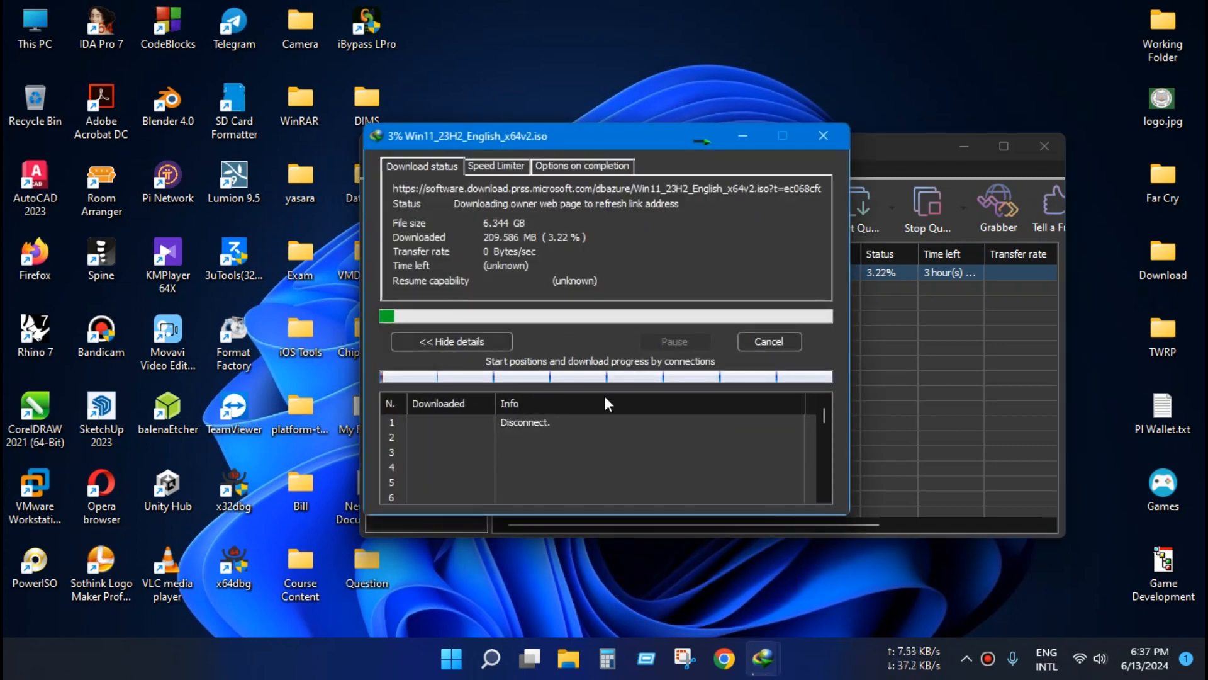
{"action": "left_click", "coordinate": [768, 341]}
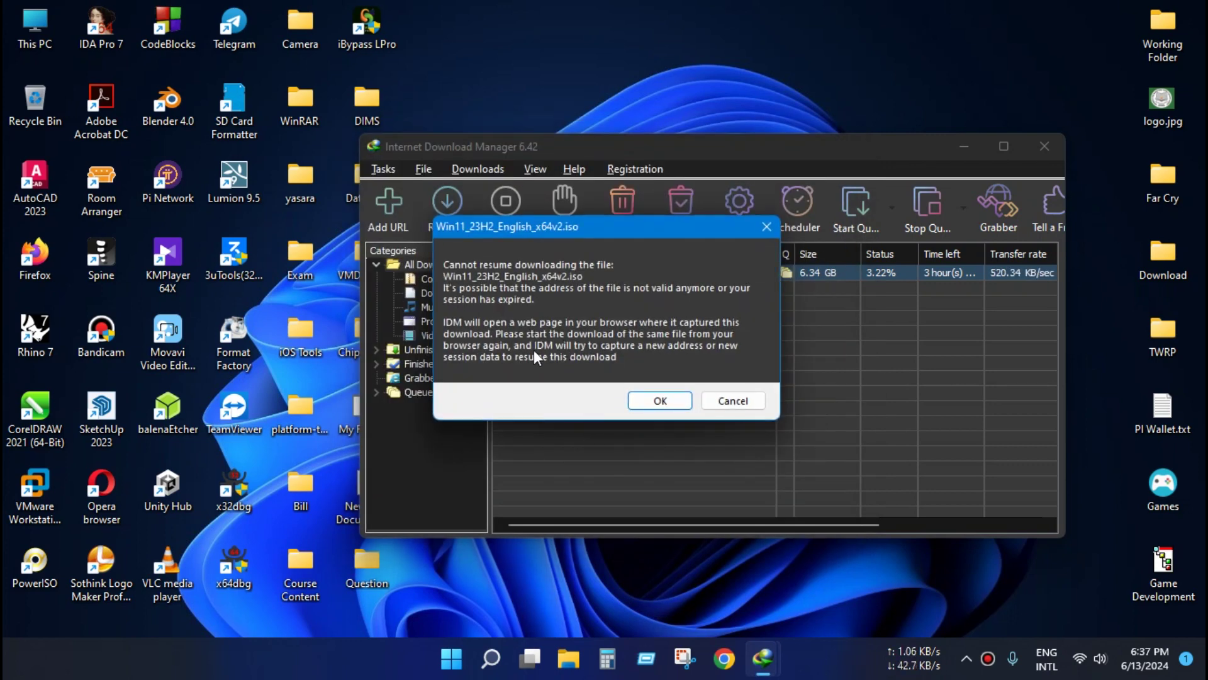
{"action": "mouse_move", "coordinate": [493, 313]}
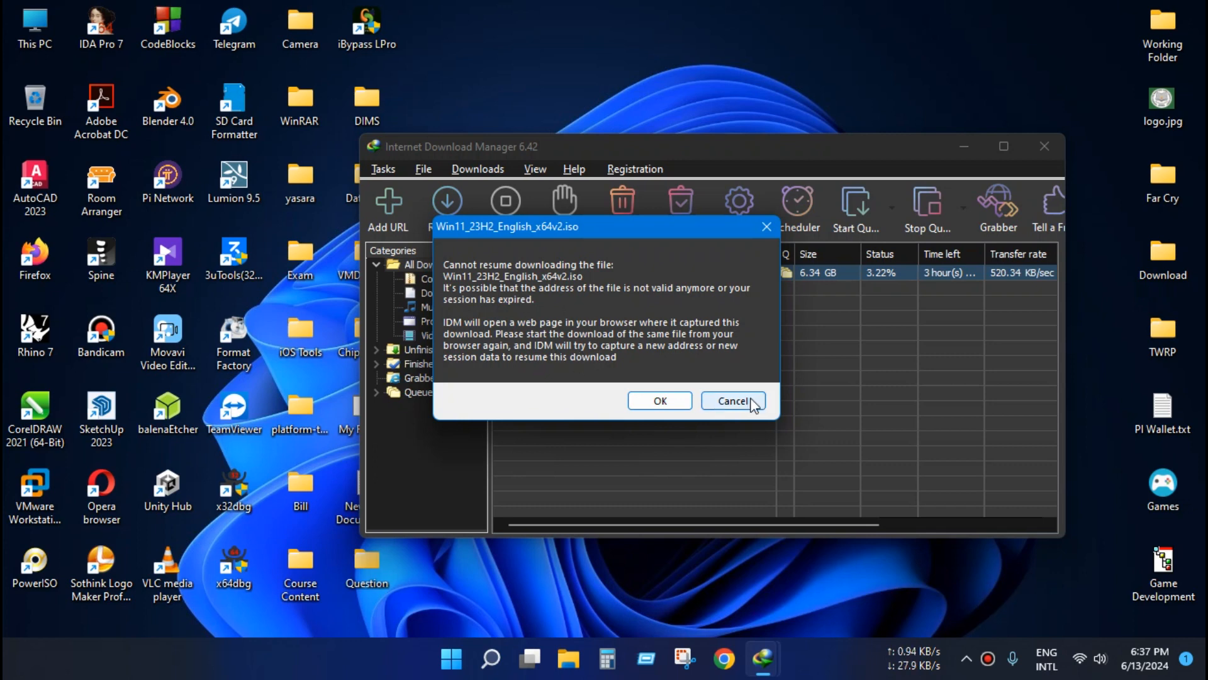
{"action": "left_click", "coordinate": [730, 401]}
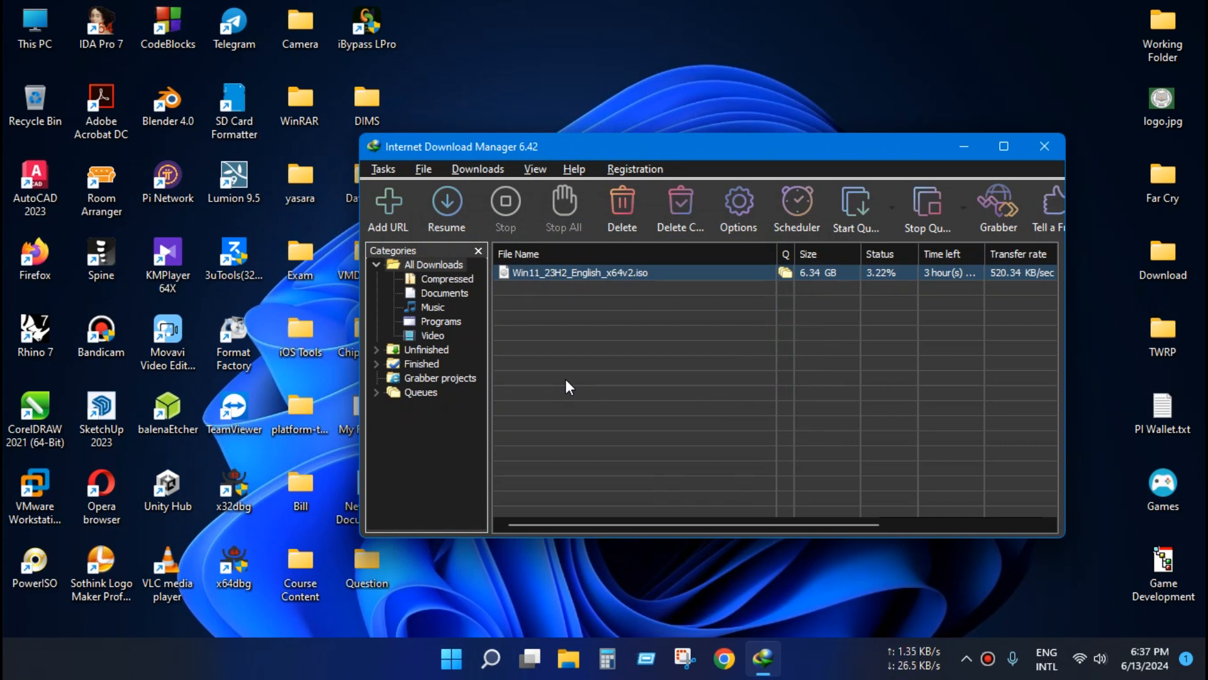
{"action": "mouse_move", "coordinate": [595, 379]}
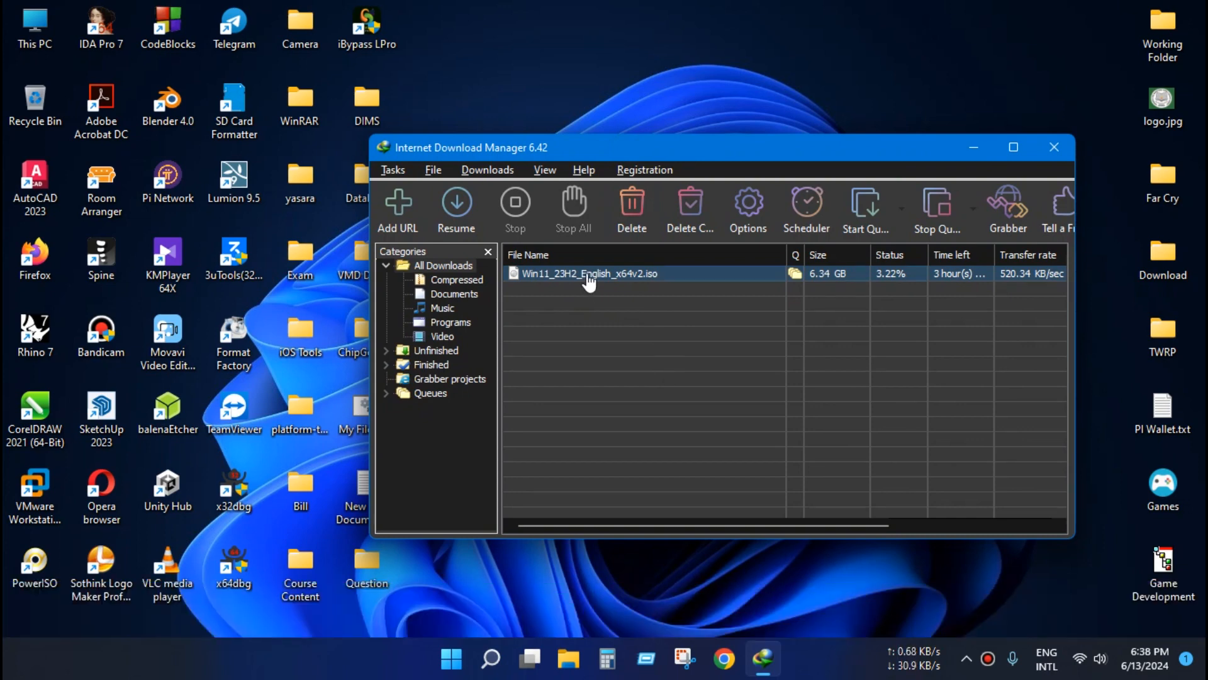
Step: Run Refresh download address on the Win11 ISO entry and confirm to open the browser
{"action": "right_click", "coordinate": [589, 274]}
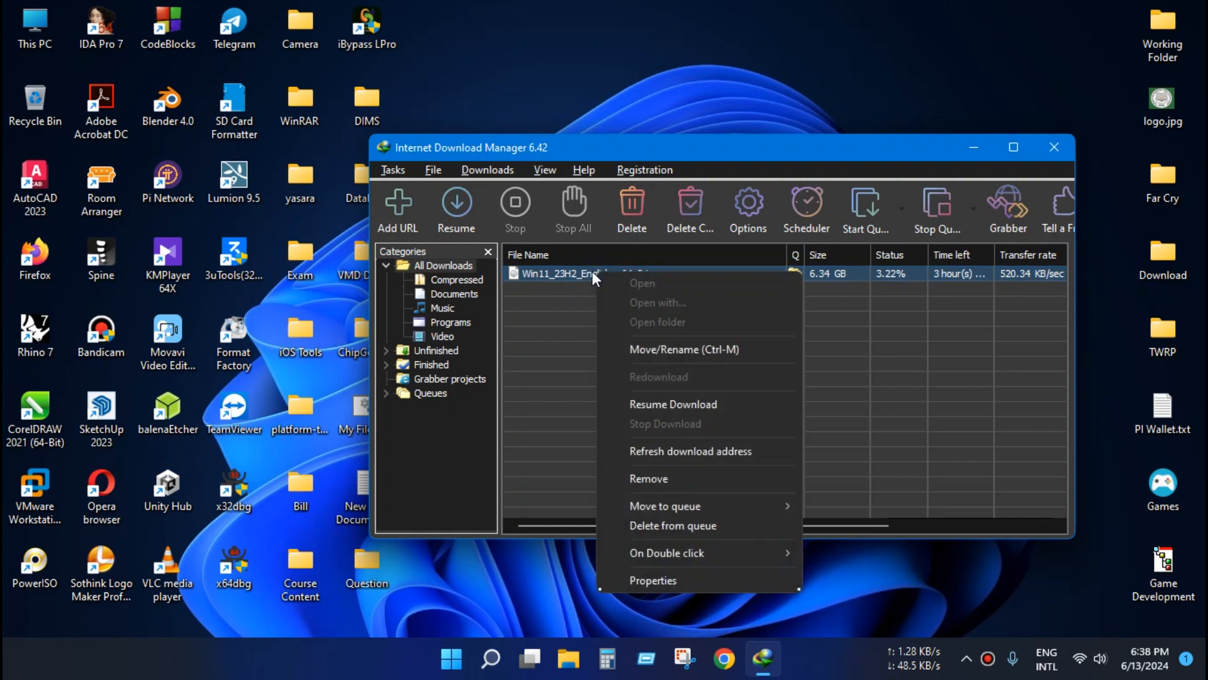
{"action": "mouse_move", "coordinate": [638, 384]}
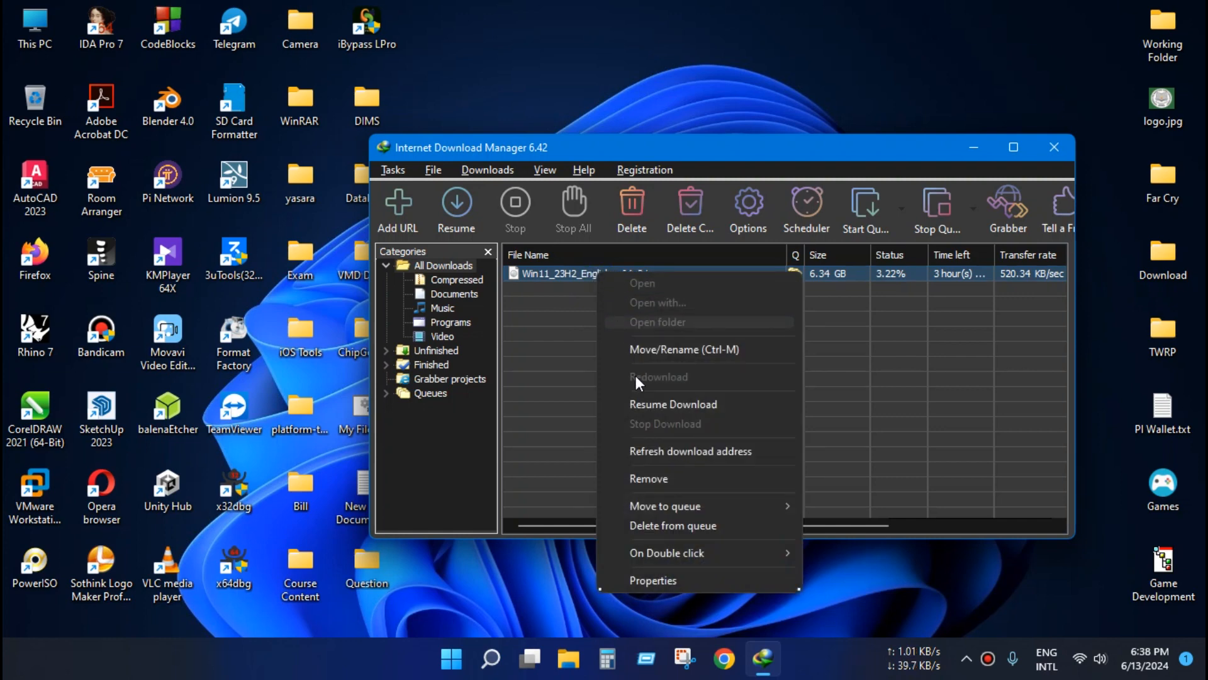
{"action": "mouse_move", "coordinate": [707, 451]}
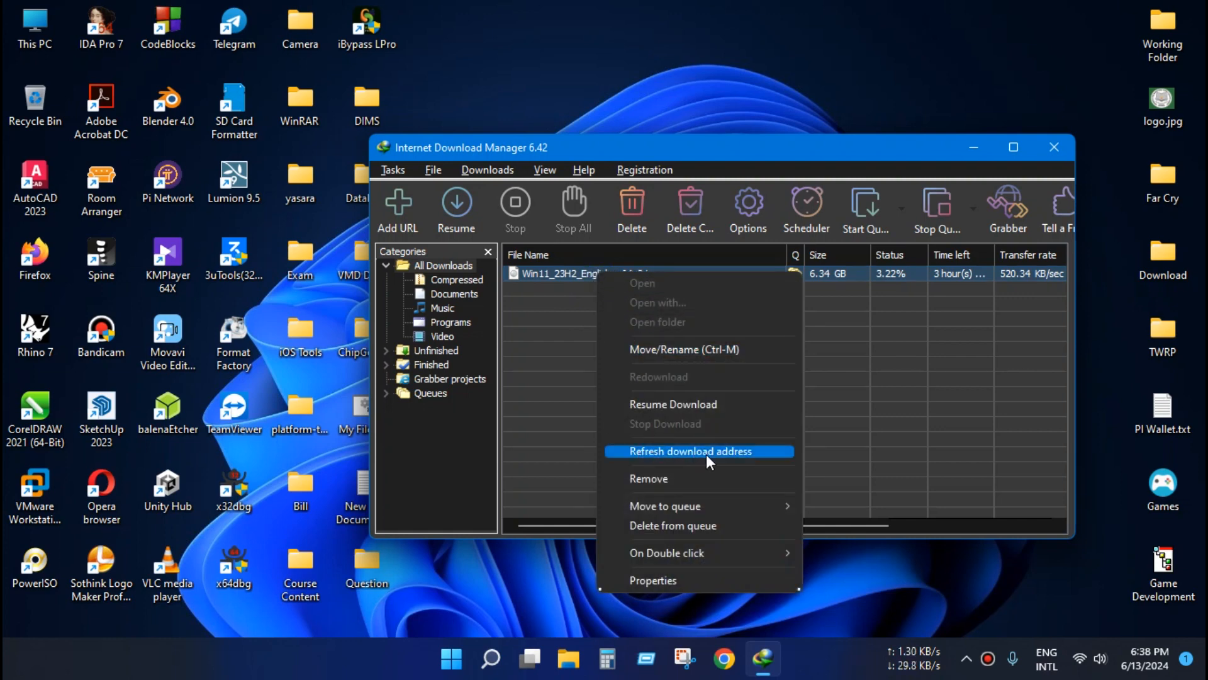
{"action": "left_click", "coordinate": [690, 451]}
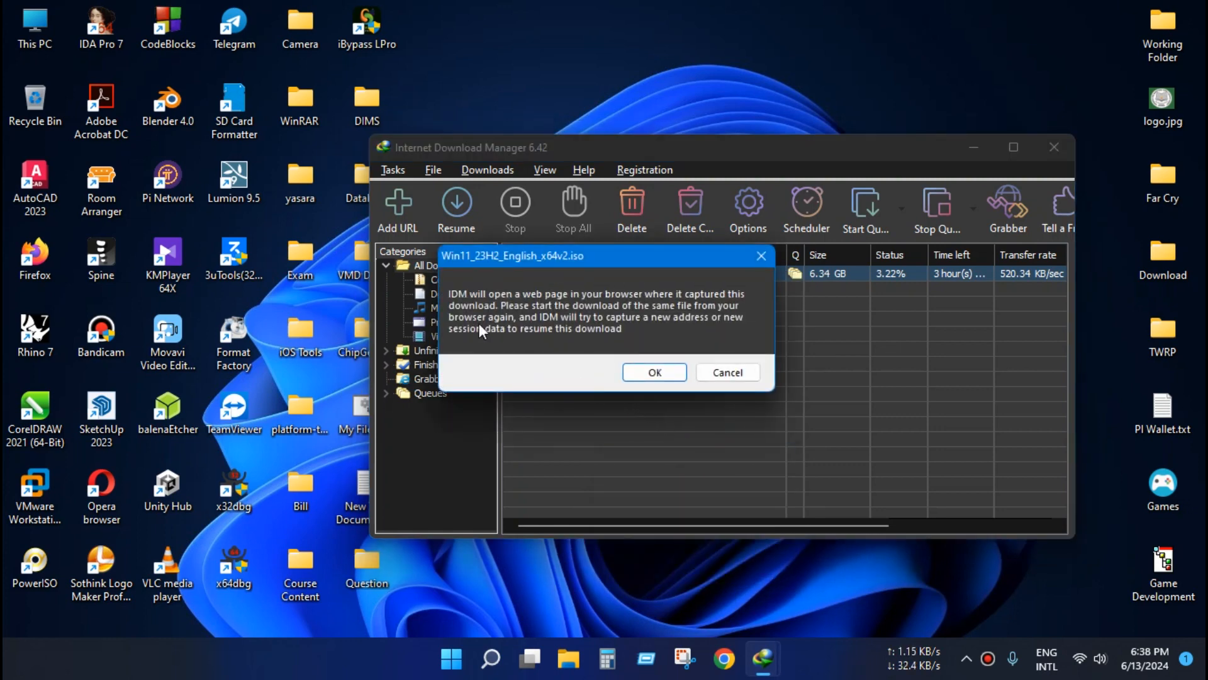
{"action": "mouse_move", "coordinate": [621, 336]}
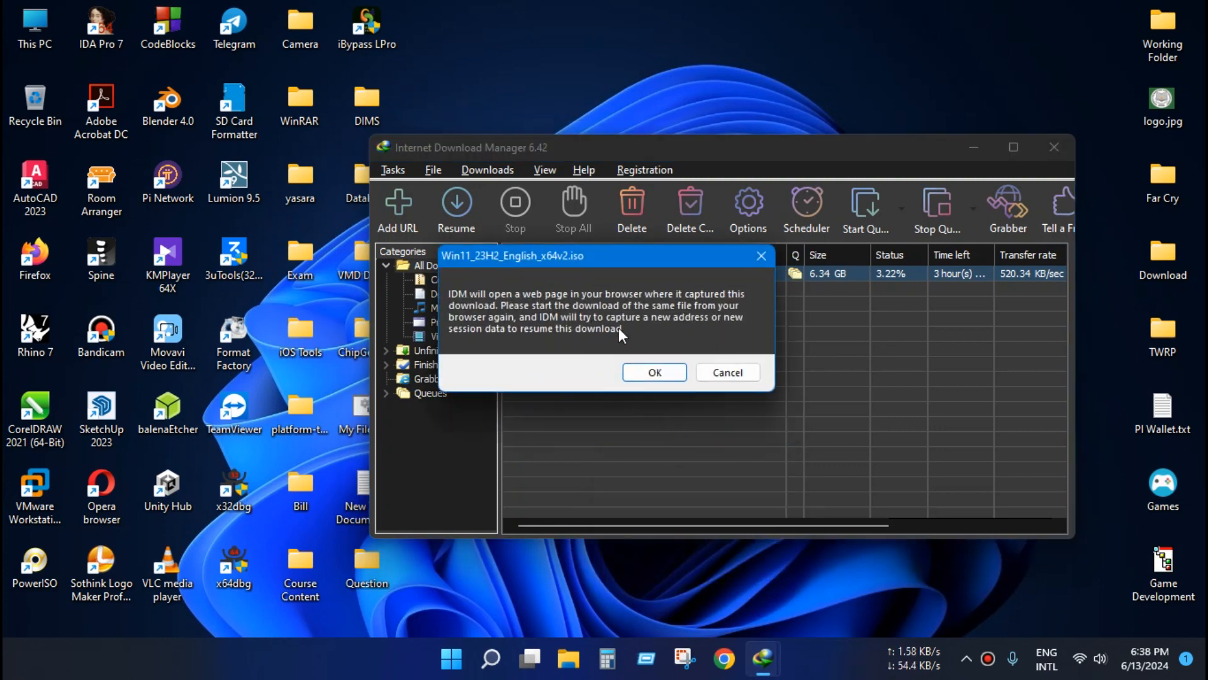
{"action": "left_click", "coordinate": [653, 372]}
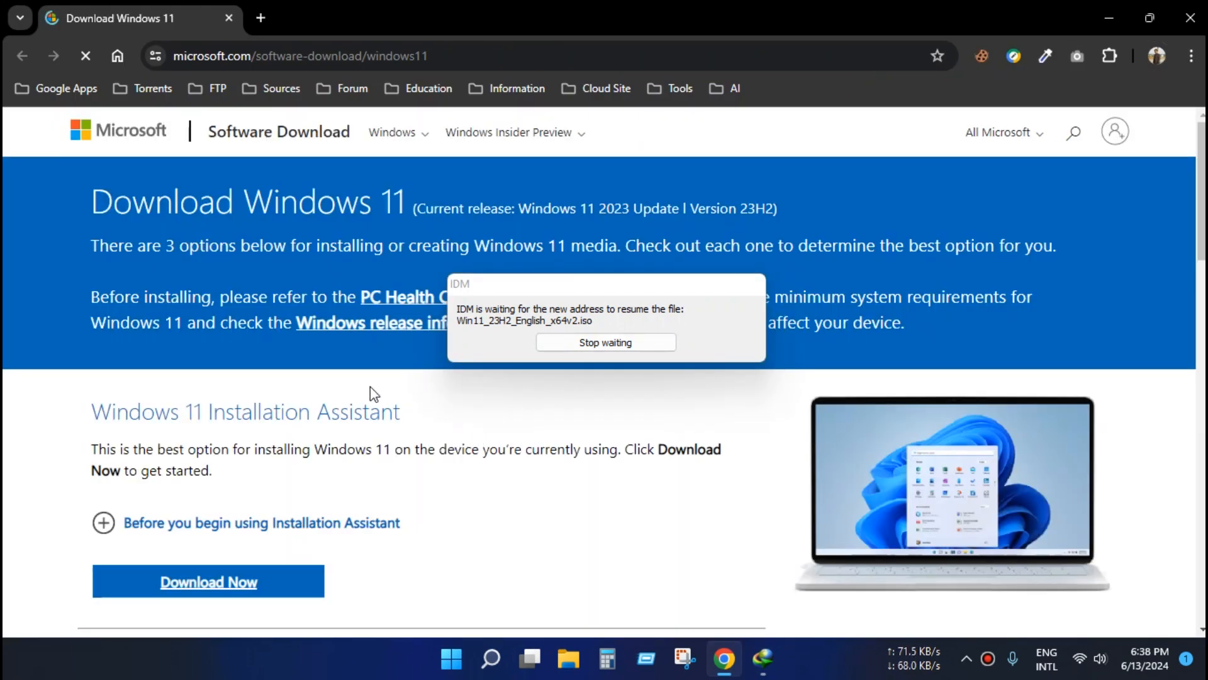
Step: Select Windows 11 (multi-edition ISO for x64 devices) and submit with Download Now
{"action": "scroll", "scroll_direction": "down", "scroll_amount": 3}
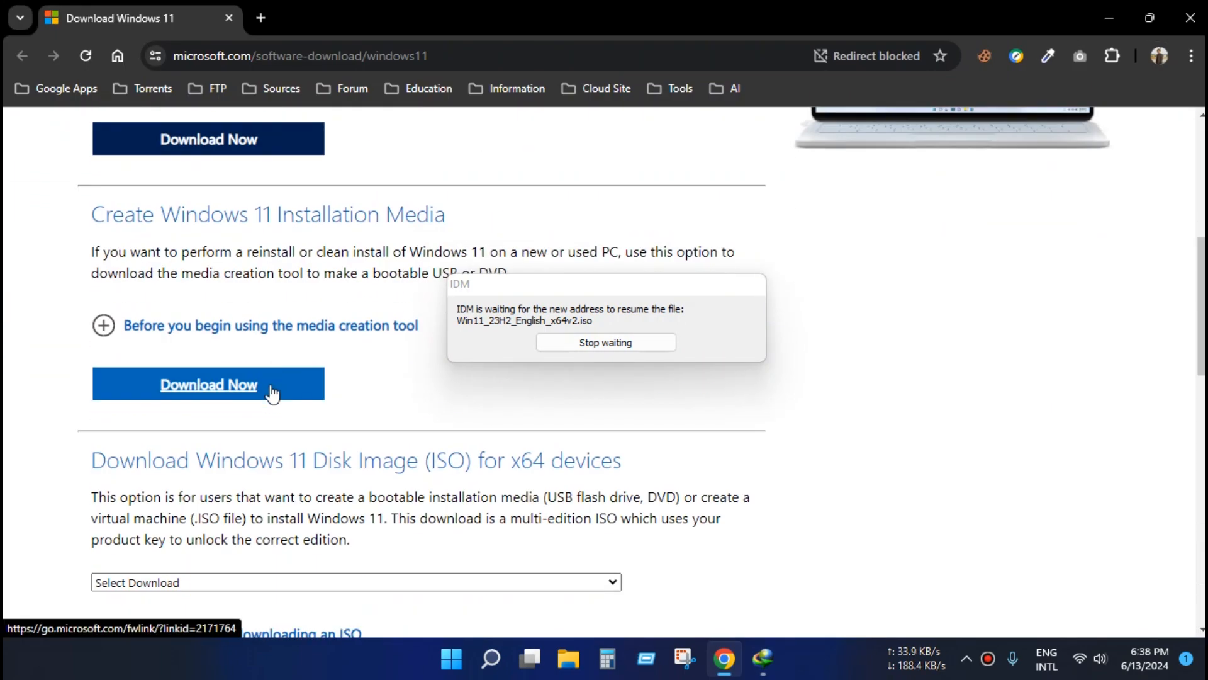
{"action": "scroll", "scroll_direction": "down", "scroll_amount": 3}
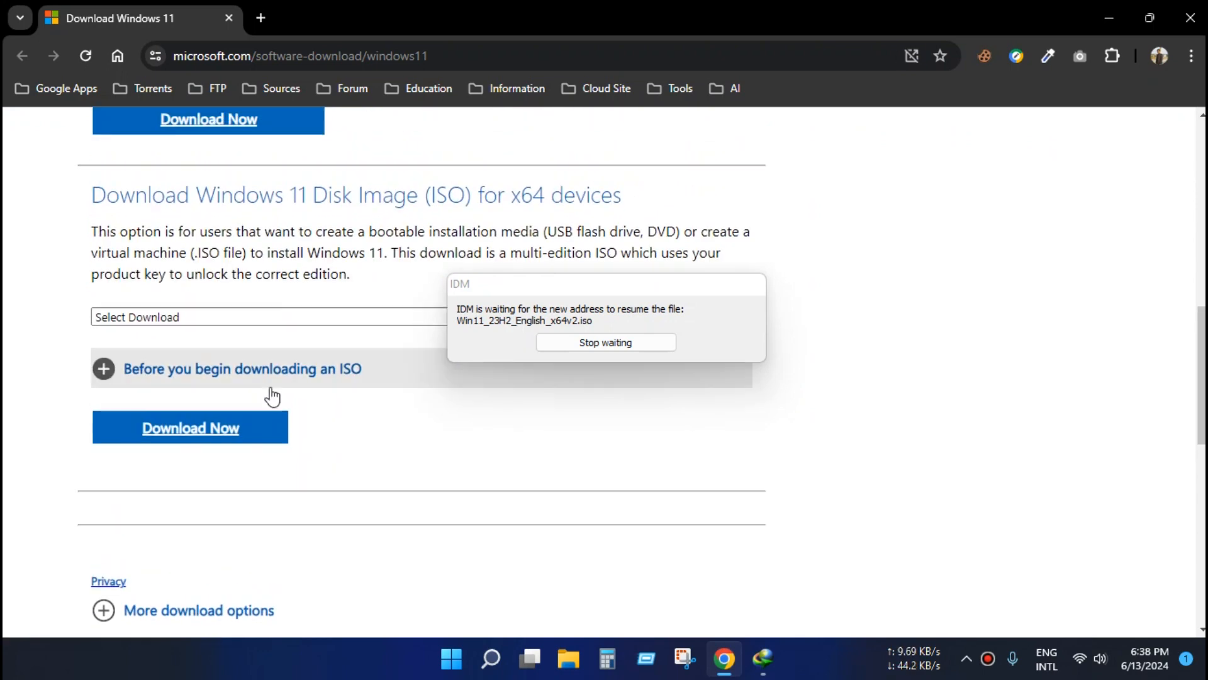
{"action": "scroll", "scroll_direction": "up", "scroll_amount": 3}
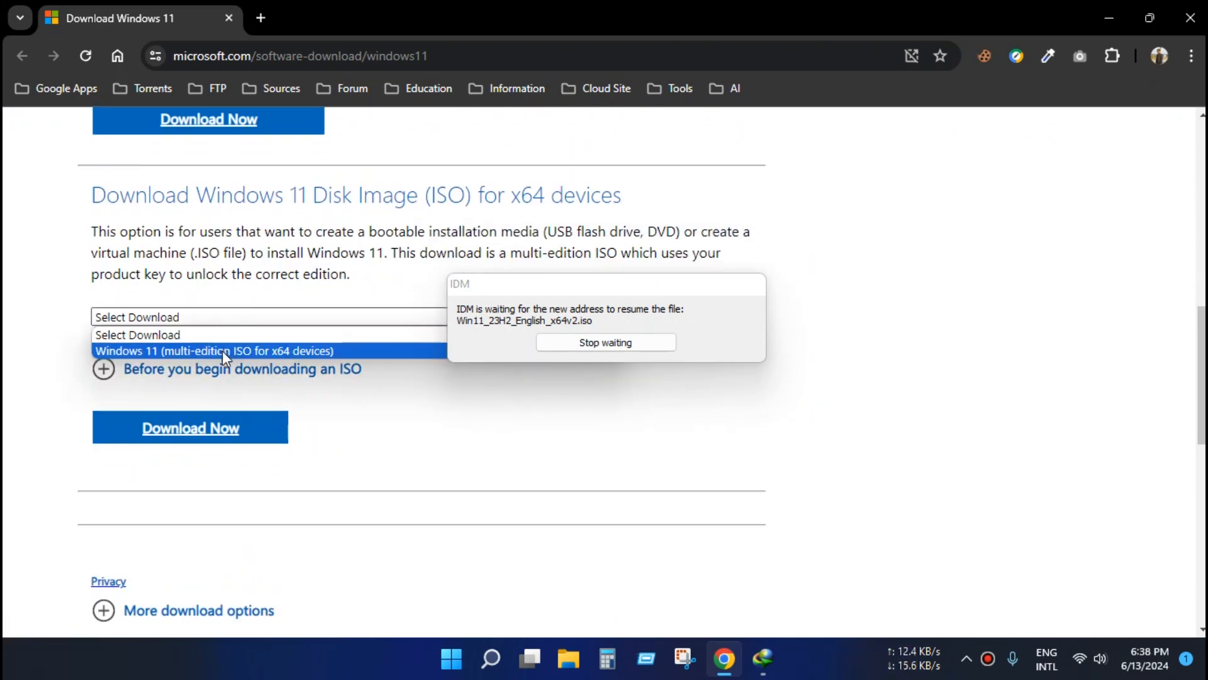
{"action": "left_click", "coordinate": [213, 350]}
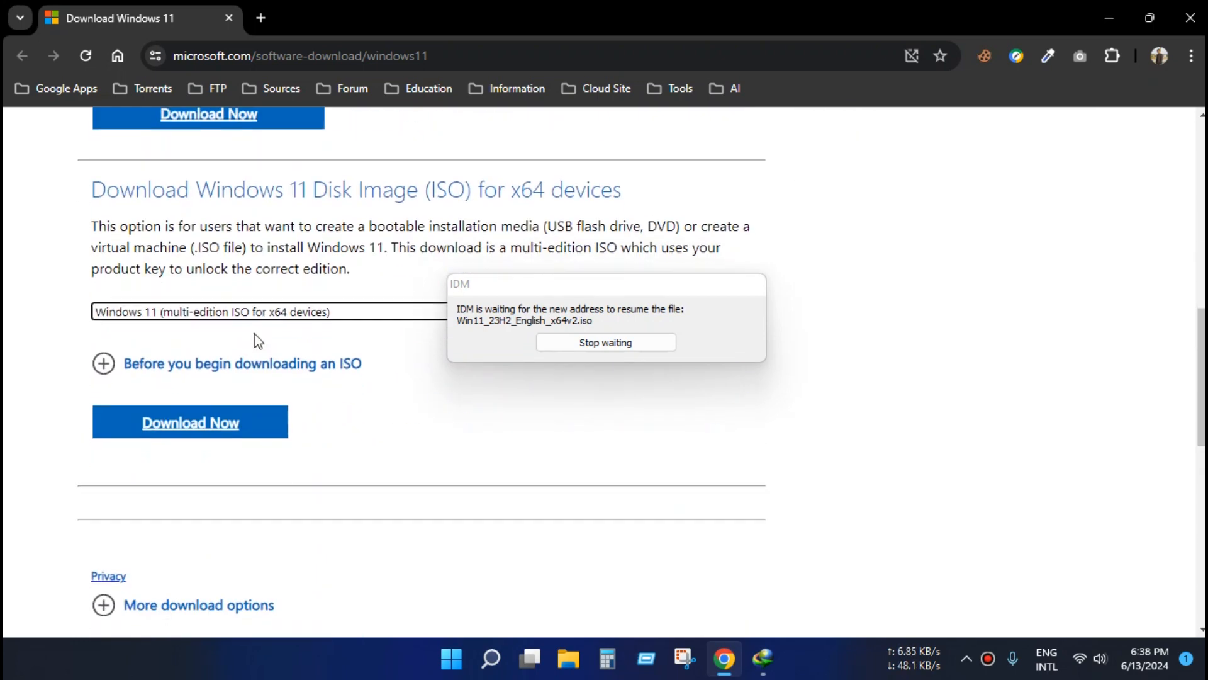
{"action": "scroll", "scroll_direction": "down", "scroll_amount": 3}
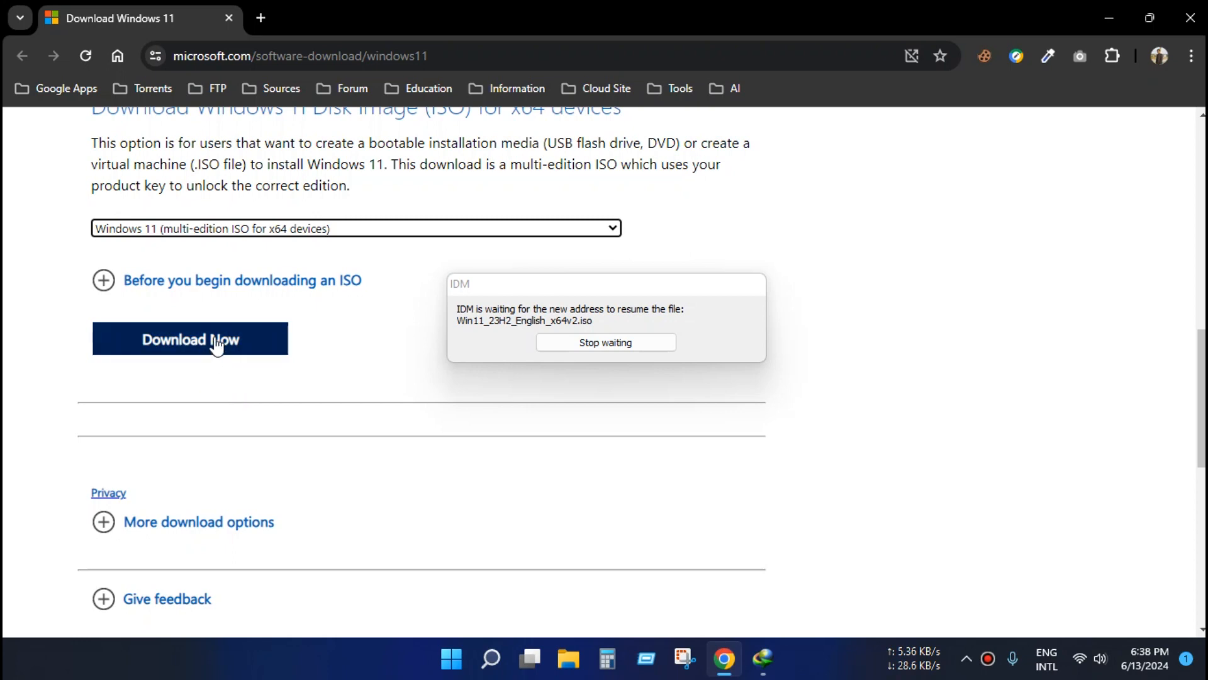
{"action": "left_click", "coordinate": [189, 338]}
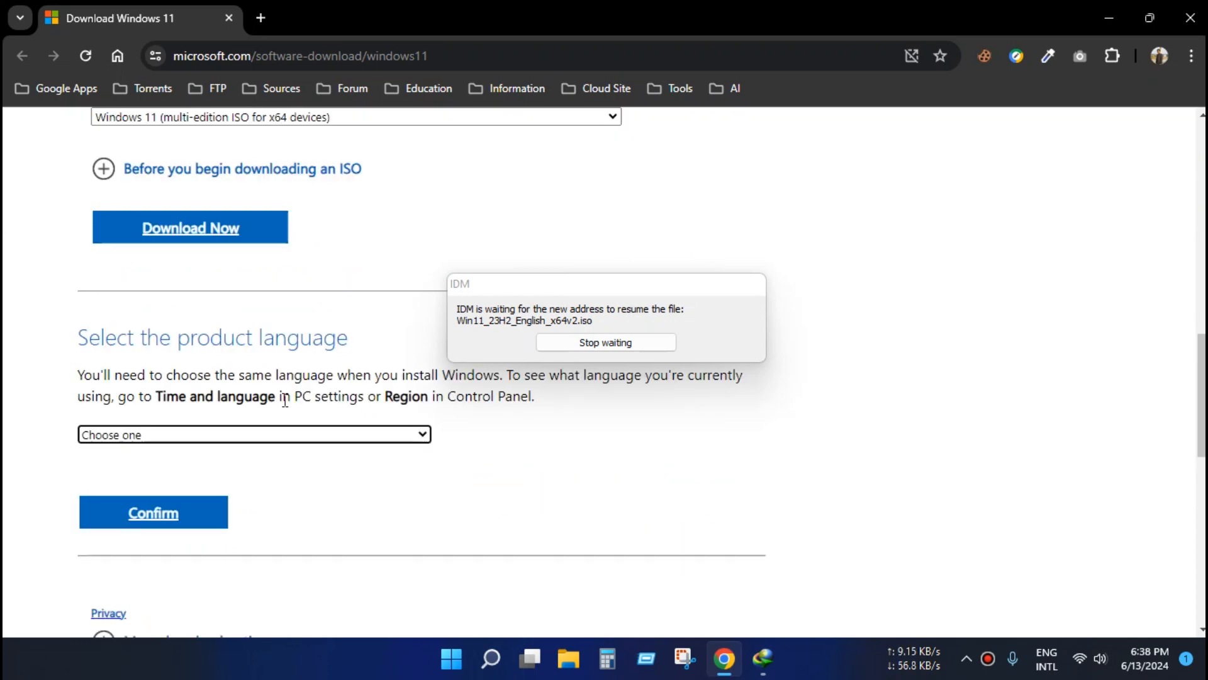
Step: Confirm English (United States) as the product language for the Windows 11 ISO
{"action": "left_click", "coordinate": [253, 433]}
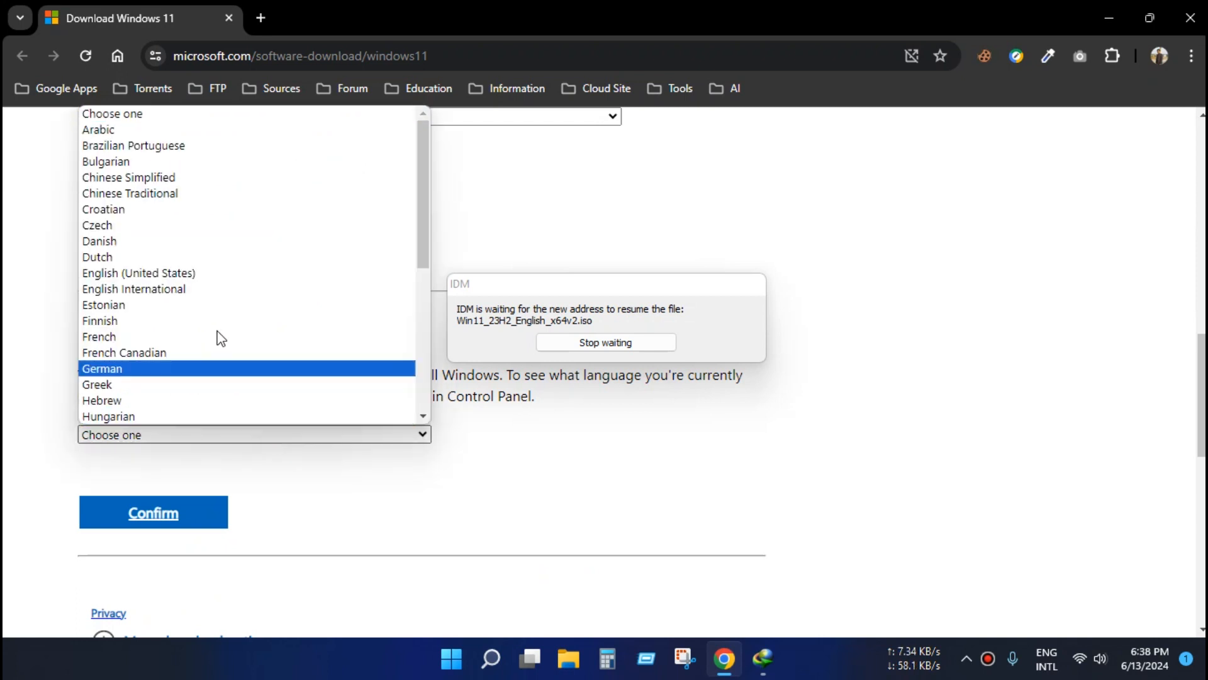
{"action": "left_click", "coordinate": [138, 272]}
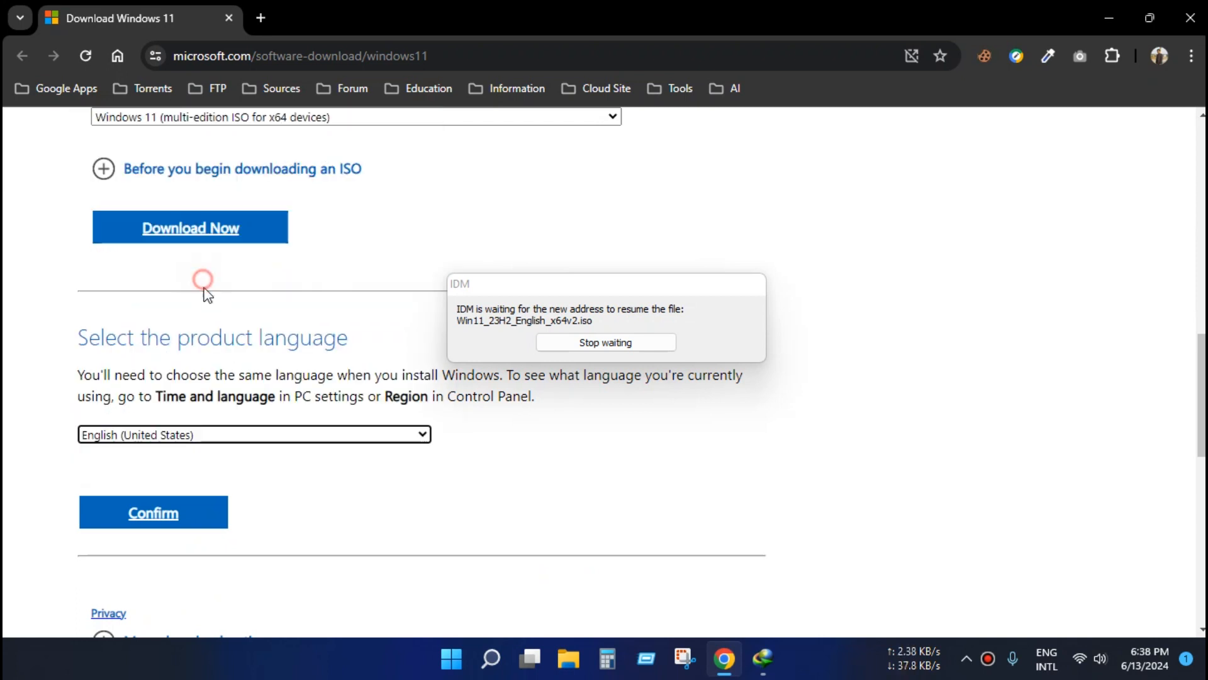
{"action": "scroll", "scroll_direction": "down", "scroll_amount": 3}
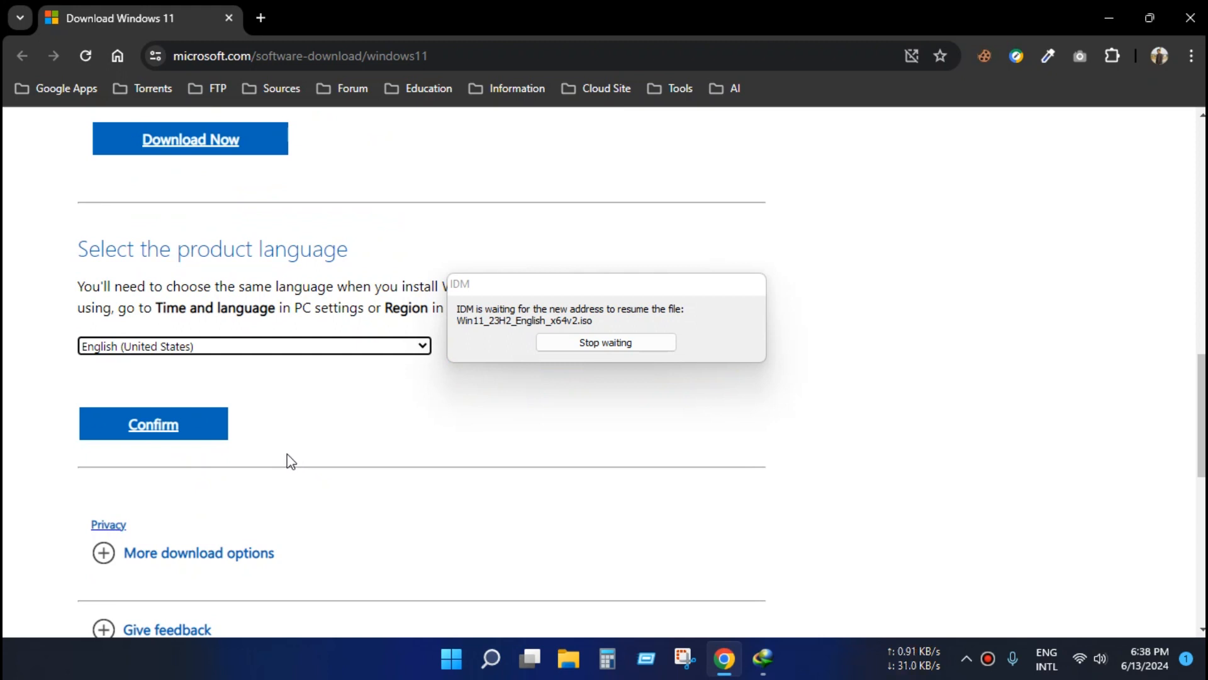
{"action": "mouse_move", "coordinate": [285, 358]}
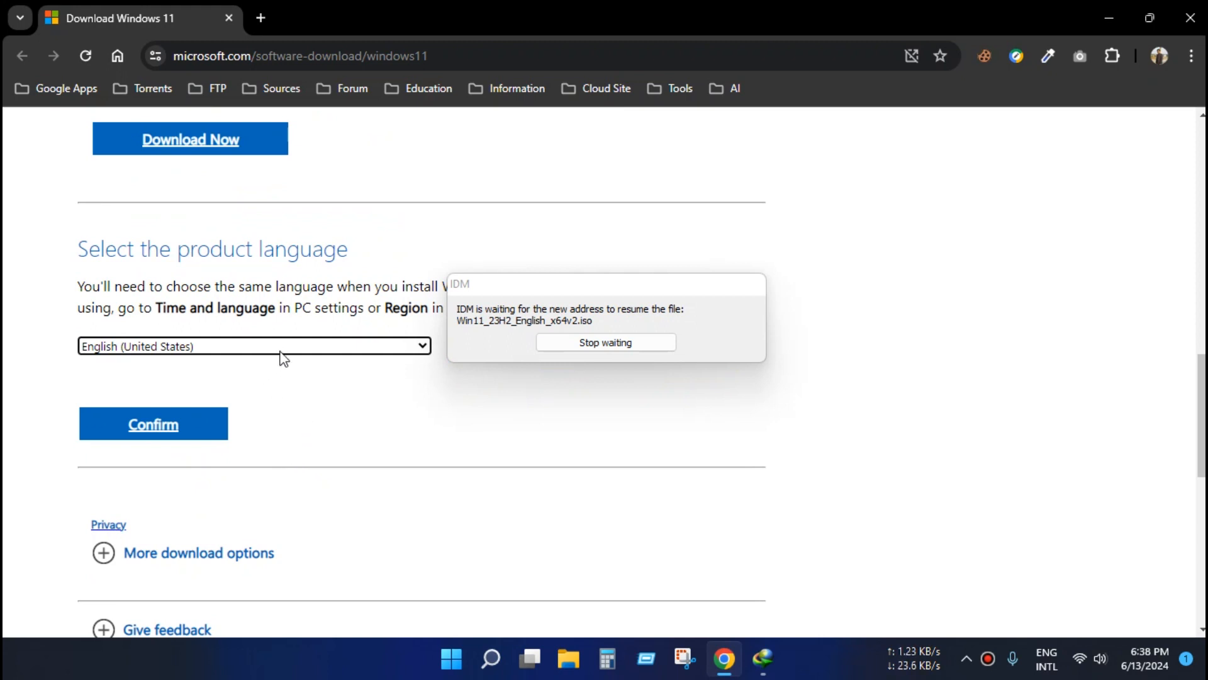
{"action": "mouse_move", "coordinate": [491, 333]}
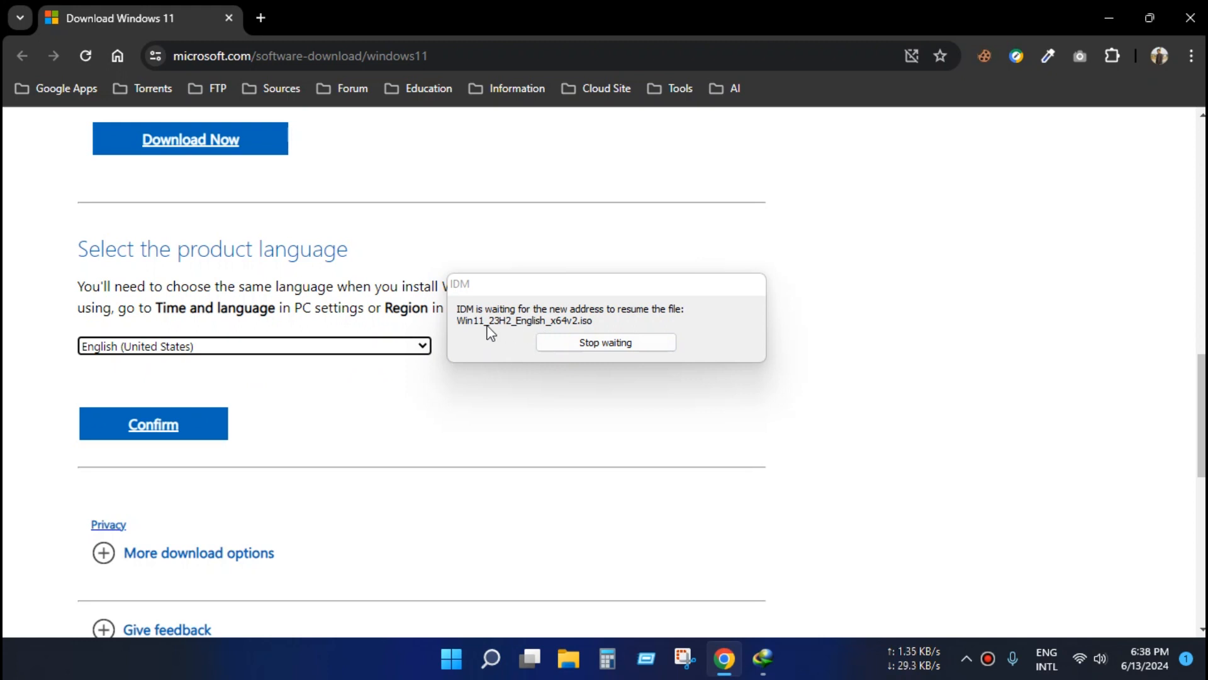
{"action": "mouse_move", "coordinate": [499, 333]}
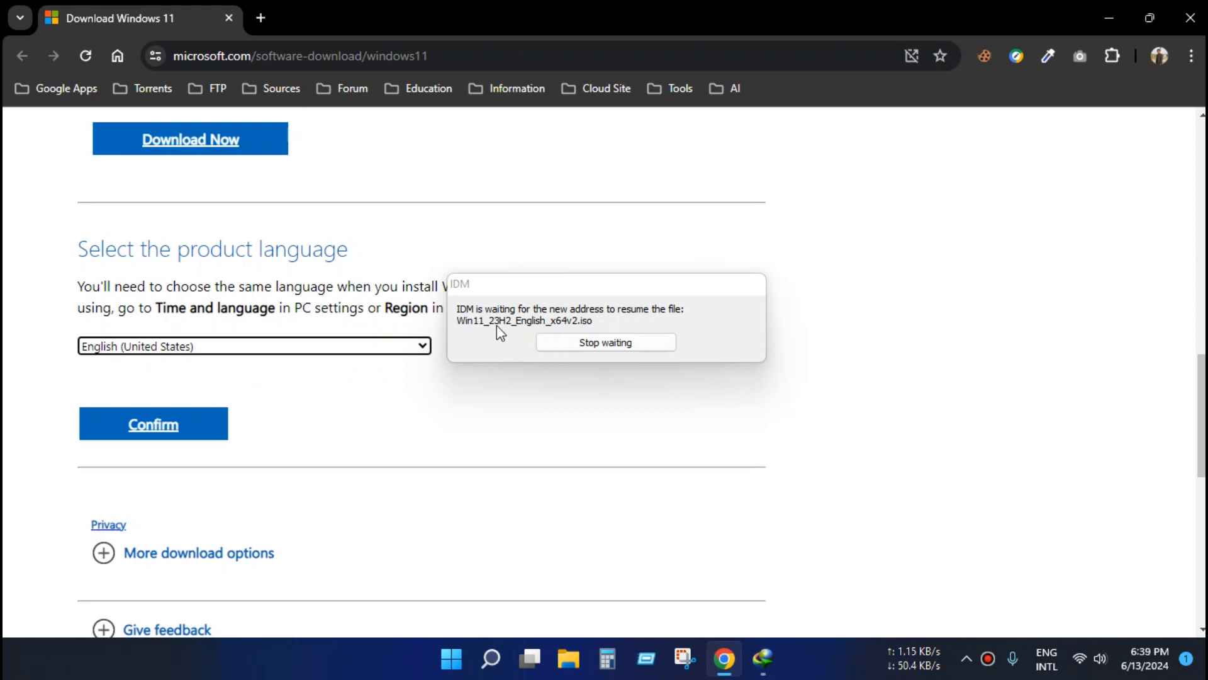
{"action": "mouse_move", "coordinate": [543, 322]}
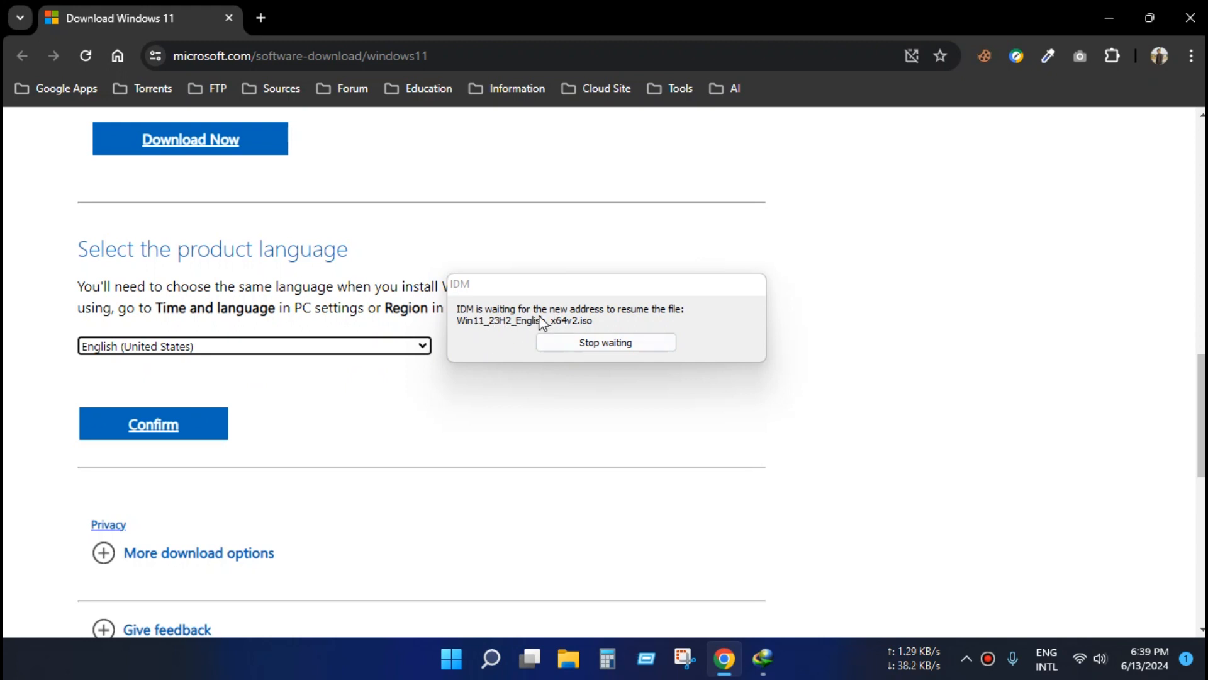
{"action": "mouse_move", "coordinate": [372, 370]}
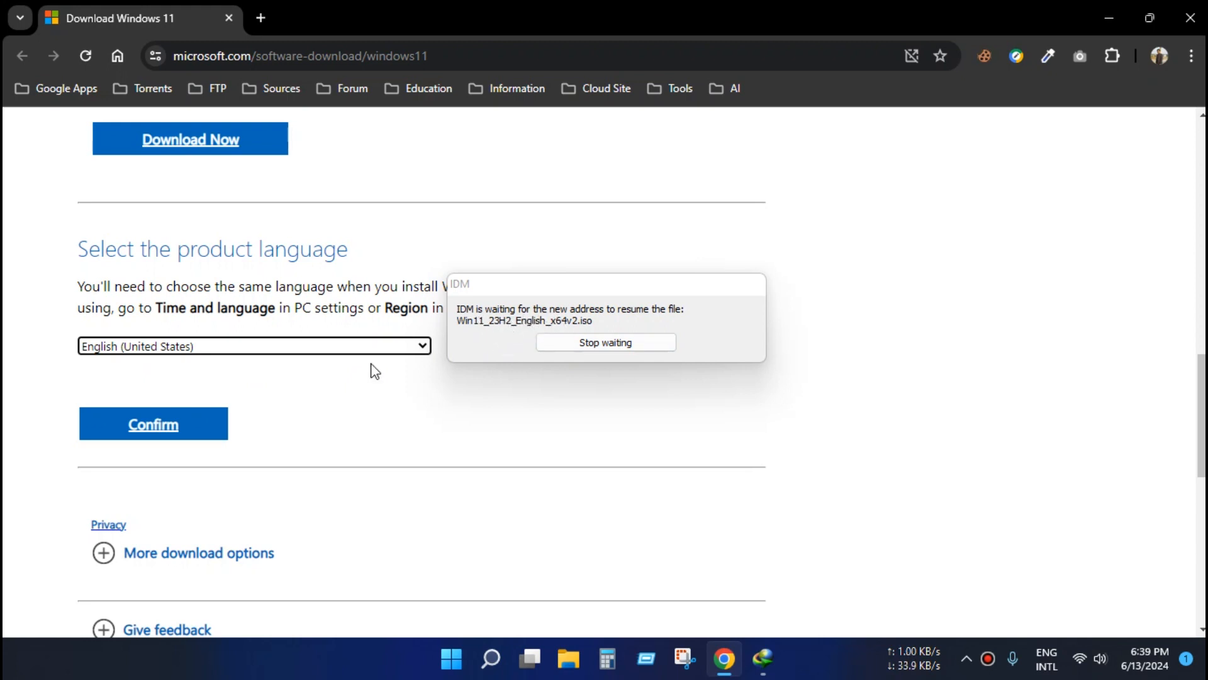
{"action": "mouse_move", "coordinate": [158, 430]}
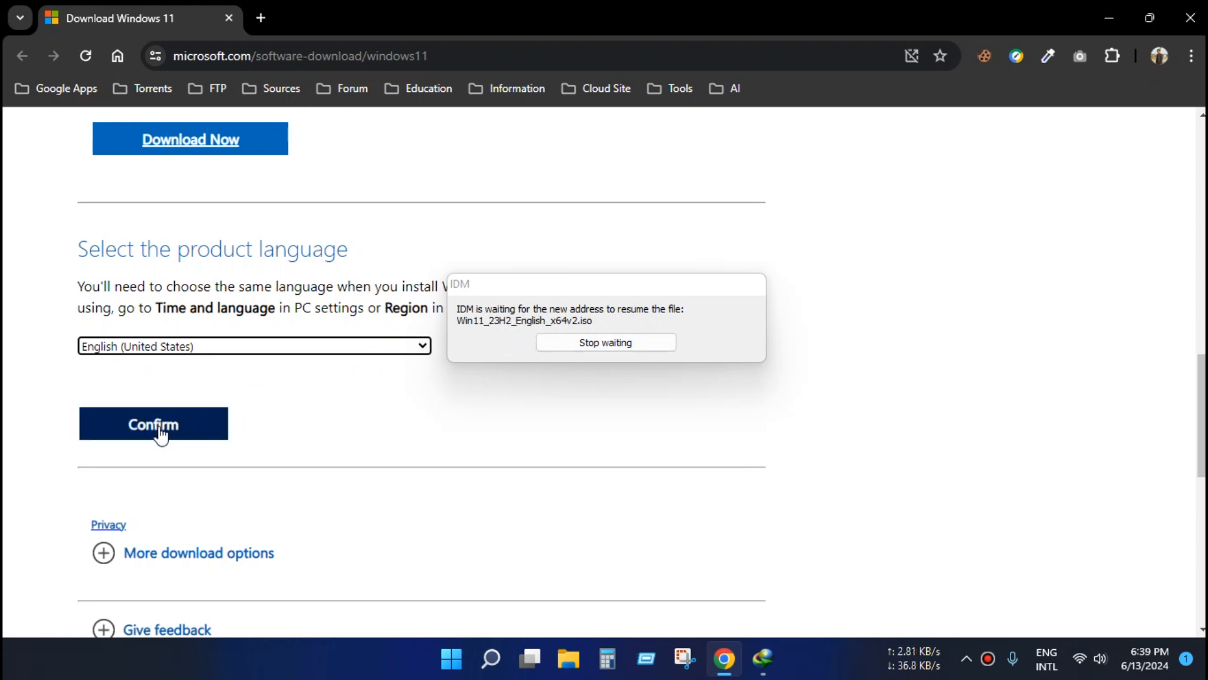
{"action": "left_click", "coordinate": [153, 423]}
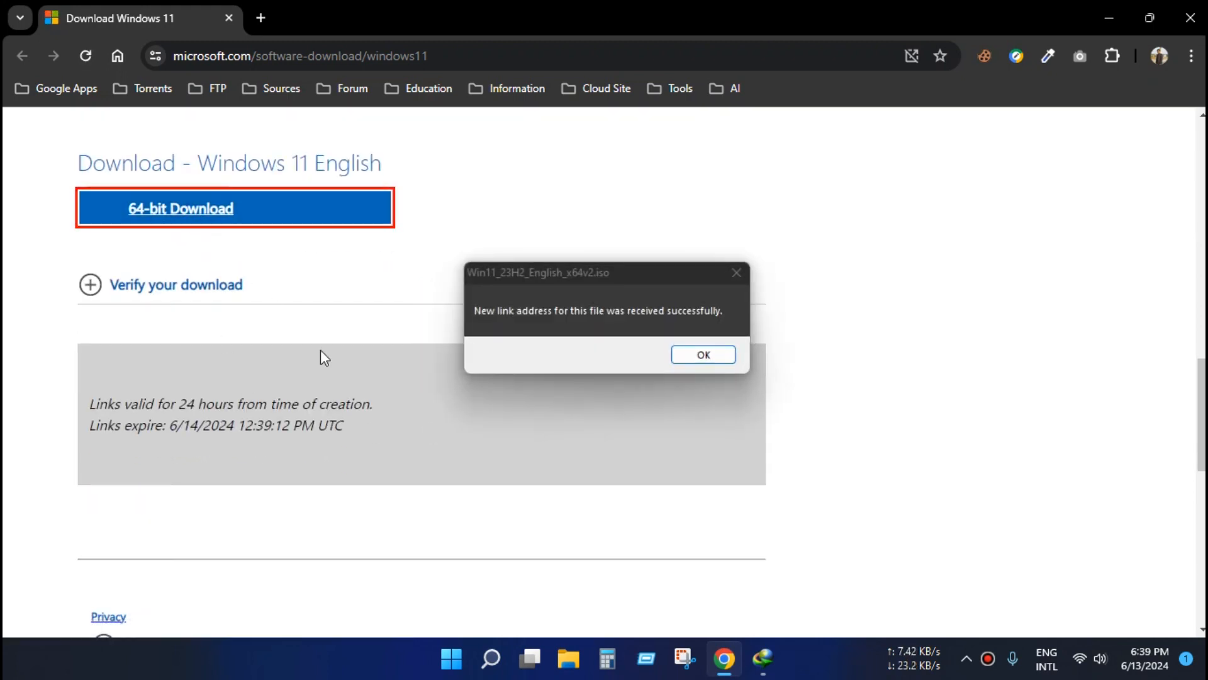
{"action": "mouse_move", "coordinate": [477, 320]}
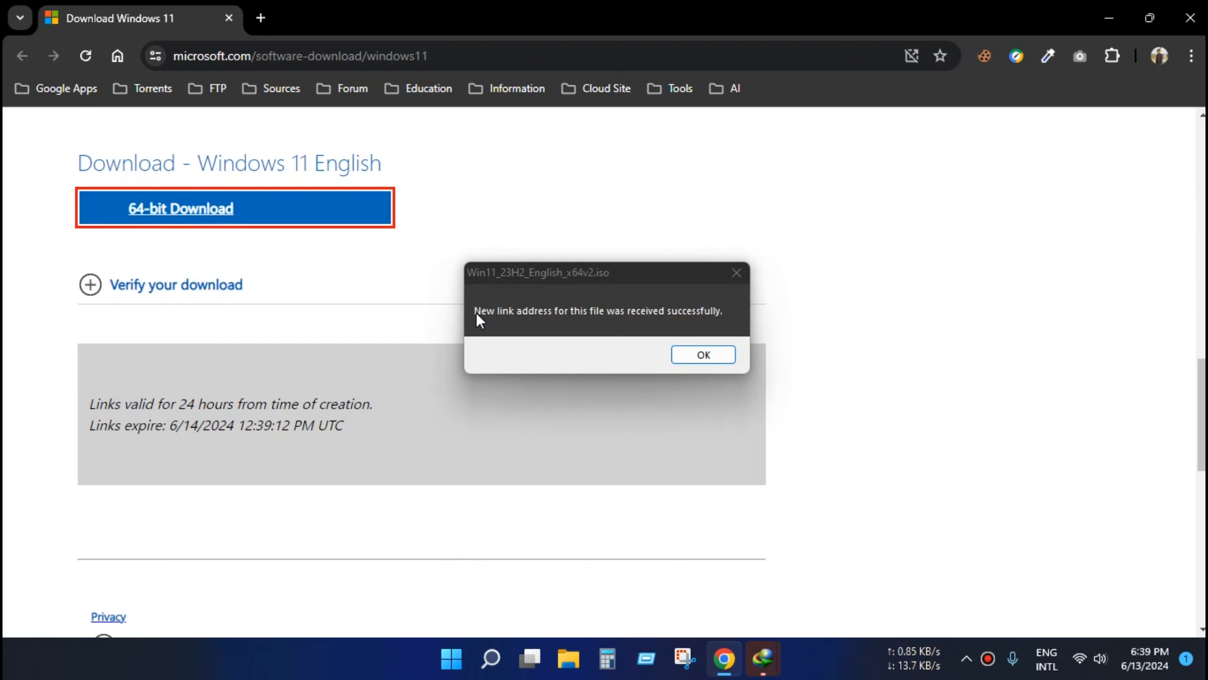
{"action": "mouse_move", "coordinate": [487, 319]}
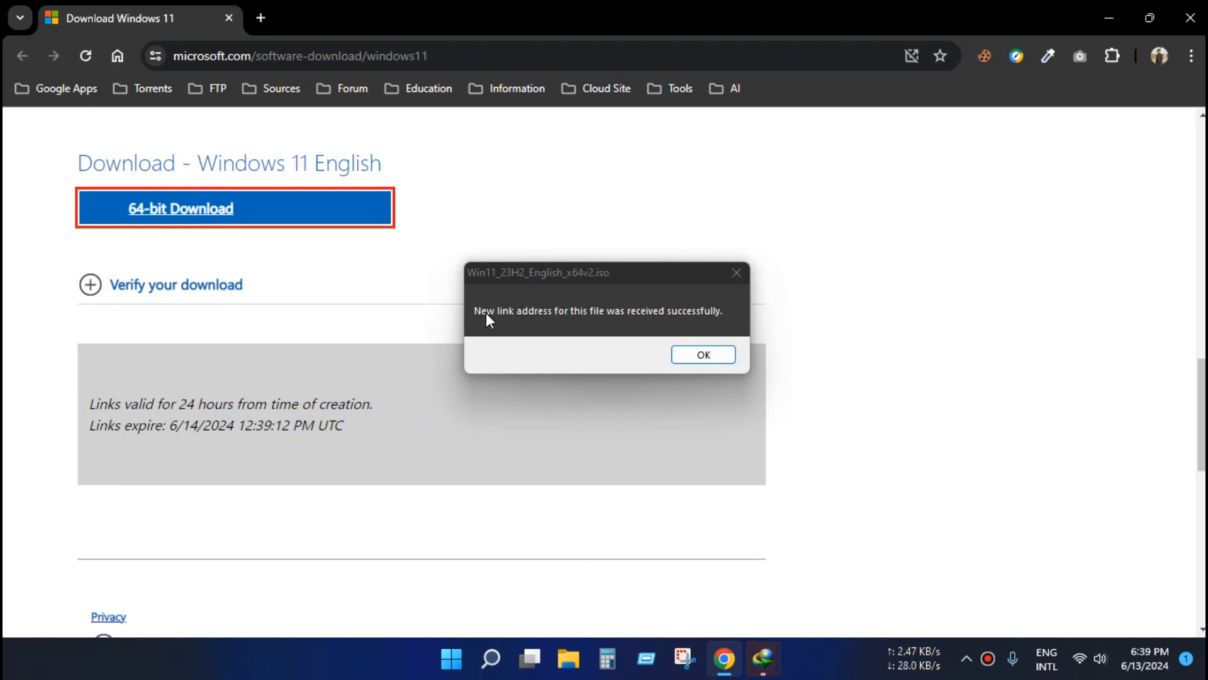
{"action": "mouse_move", "coordinate": [564, 319]}
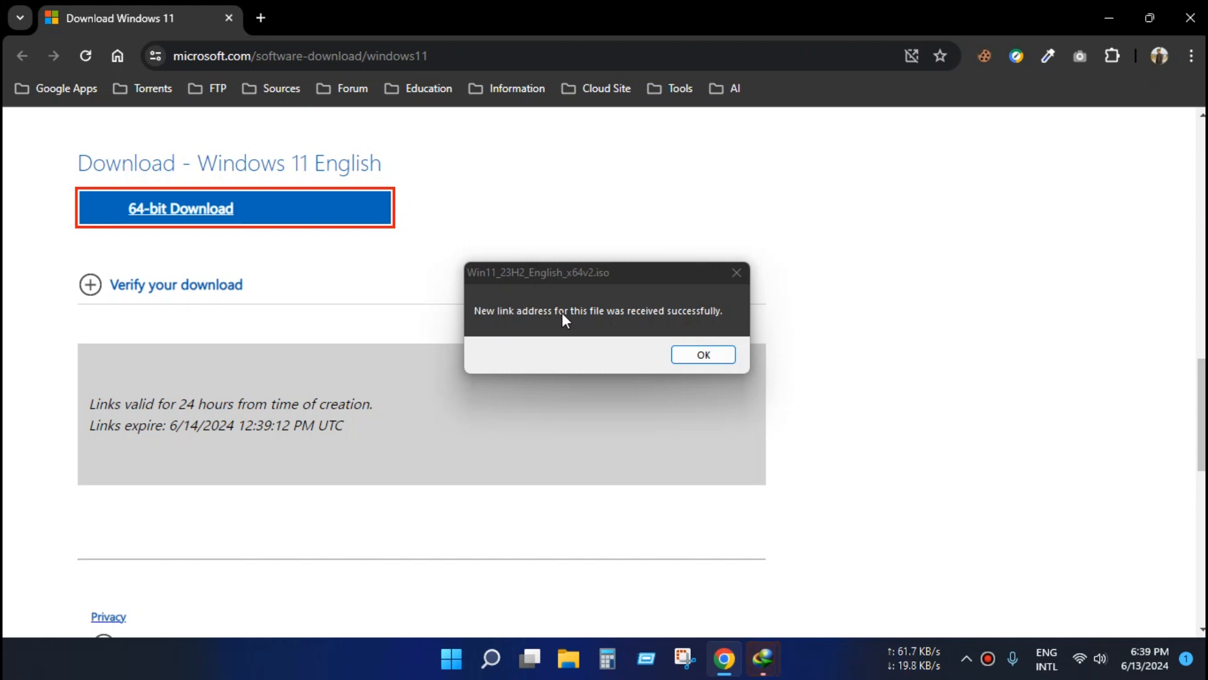
{"action": "mouse_move", "coordinate": [643, 327]}
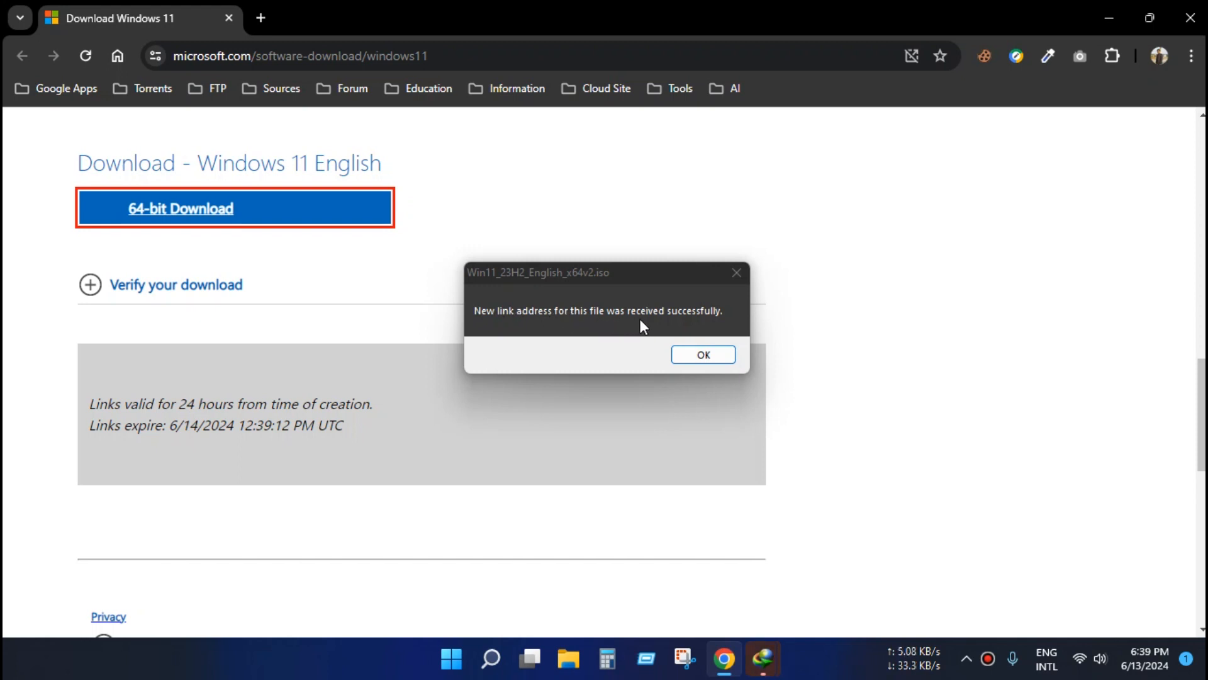
Step: Dismiss IDM's 'New link address for this file was received successfully' message
{"action": "left_click", "coordinate": [703, 354]}
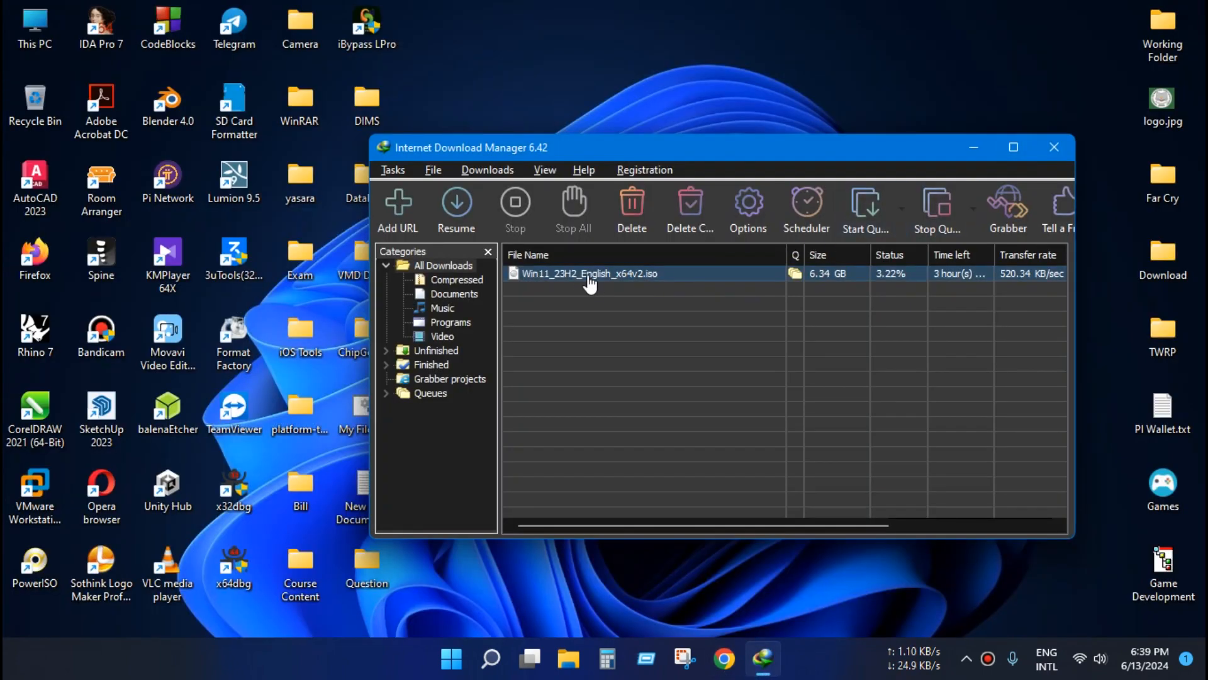
Step: Resume the Win11 ISO download from its entry and close the progress window
{"action": "right_click", "coordinate": [590, 274]}
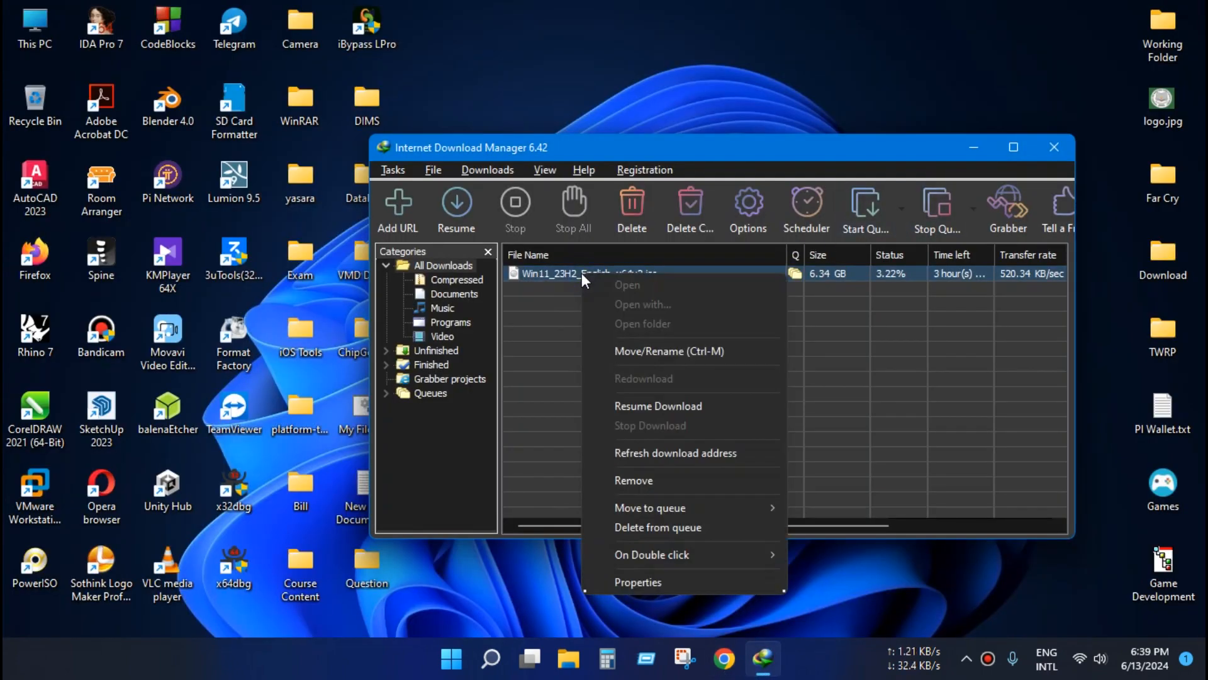
{"action": "mouse_move", "coordinate": [658, 406]}
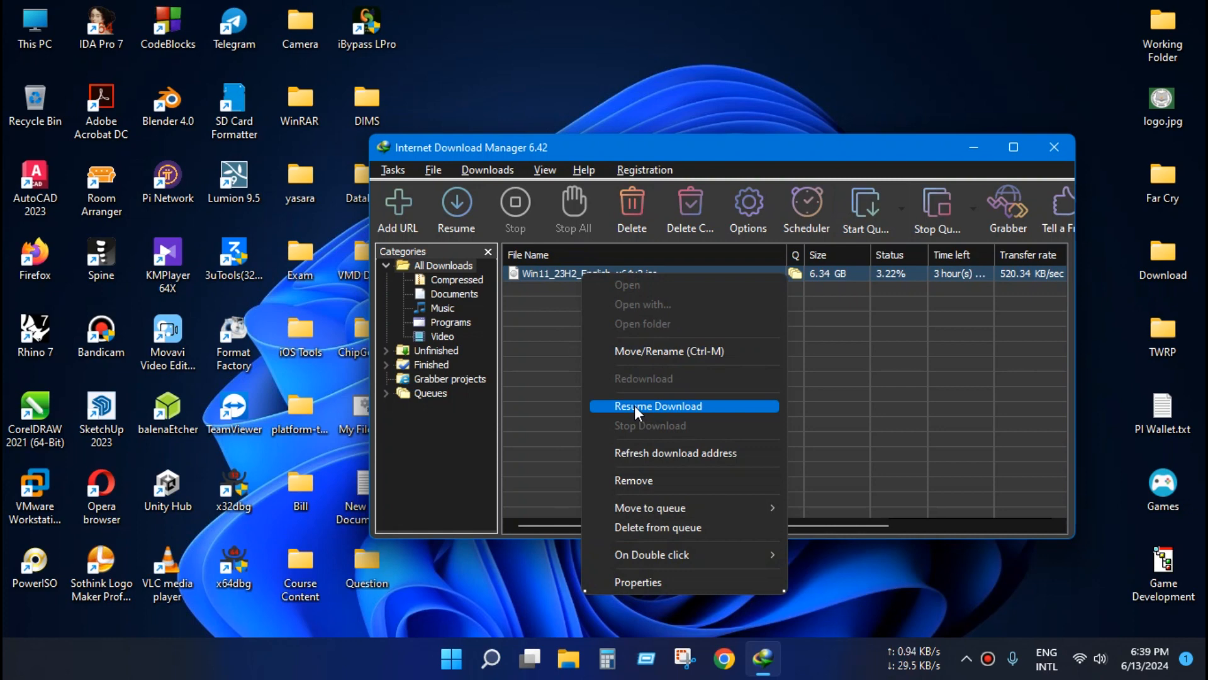
{"action": "left_click", "coordinate": [658, 406]}
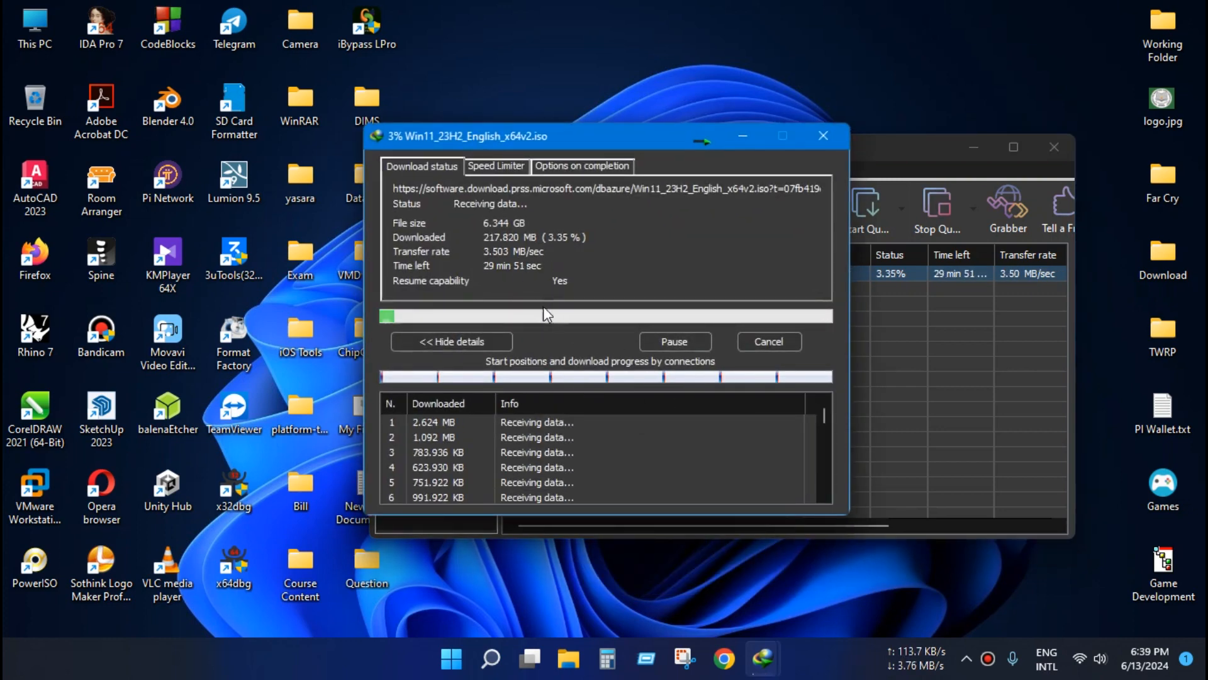
{"action": "mouse_move", "coordinate": [408, 330]}
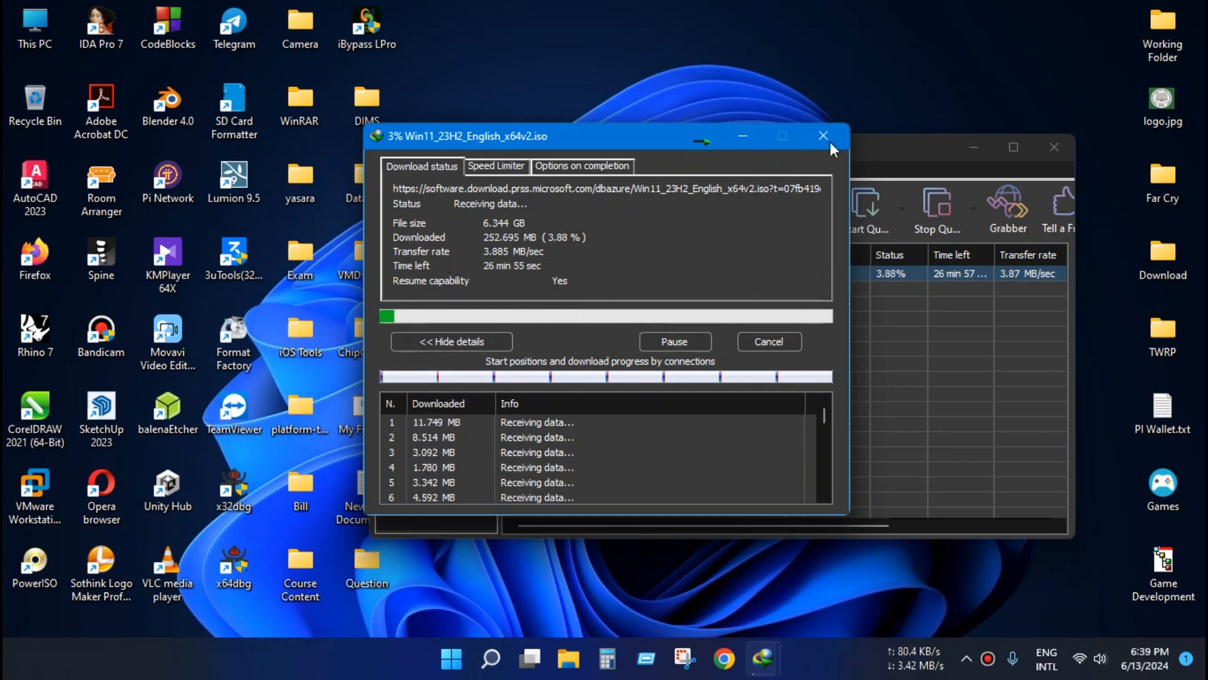
{"action": "left_click", "coordinate": [823, 135]}
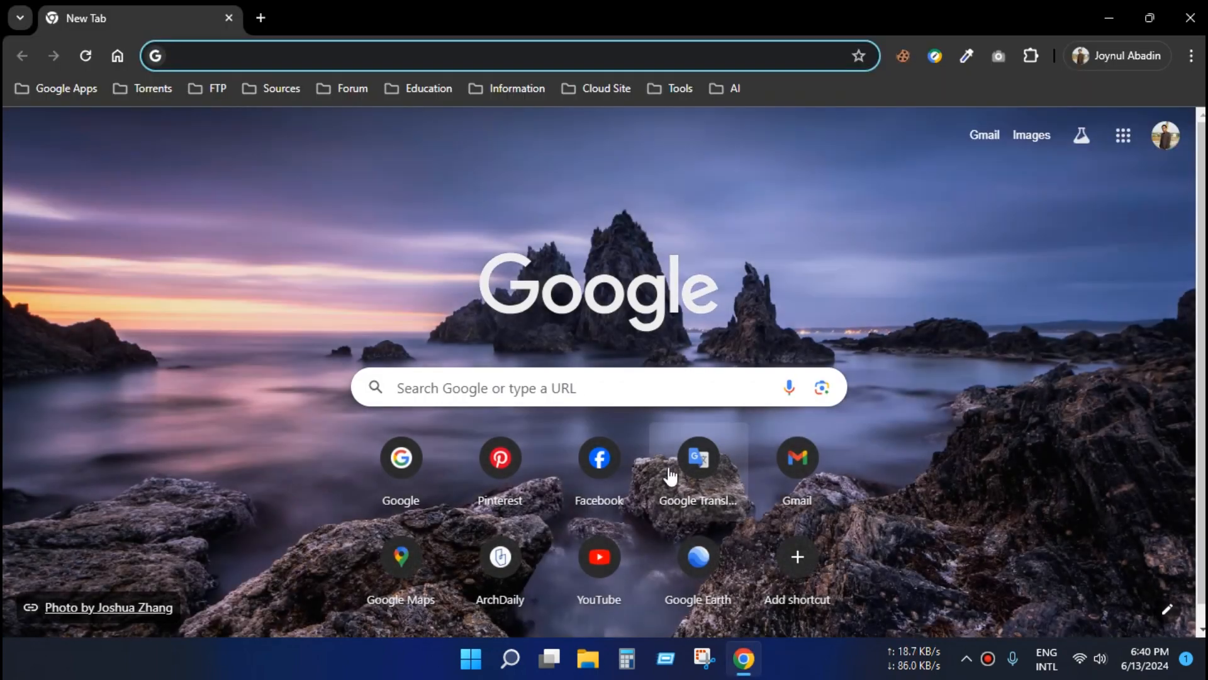
{"action": "mouse_move", "coordinate": [517, 364]}
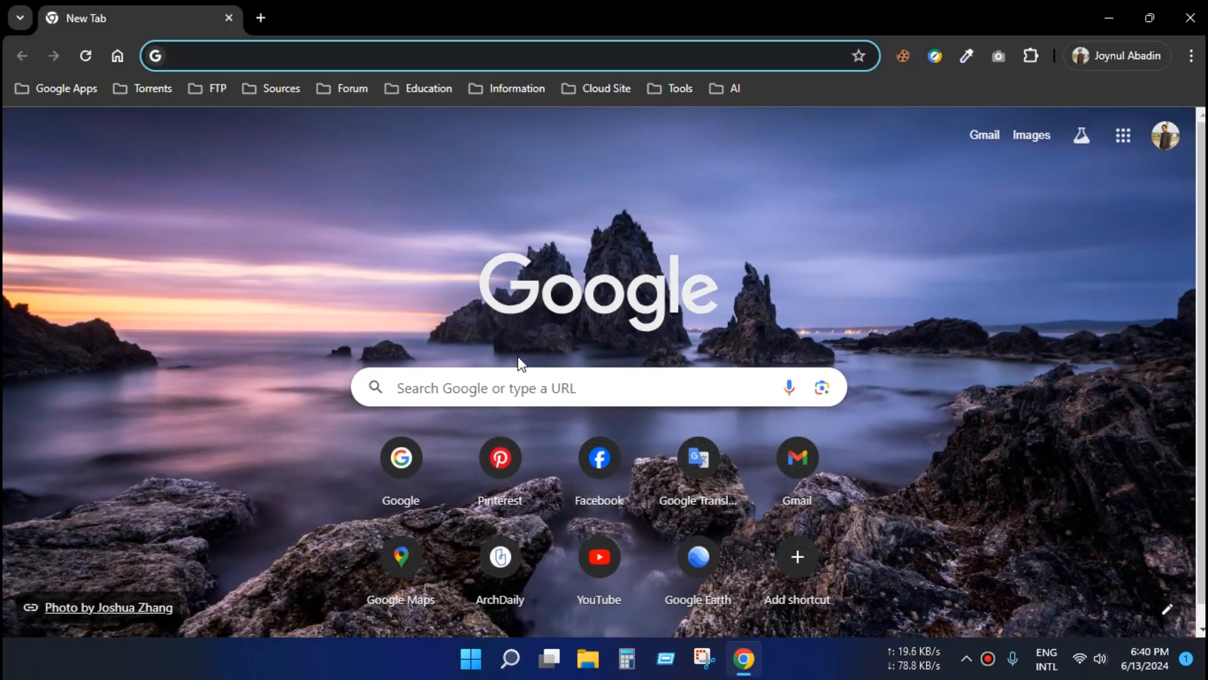
Step: Paste and go to microsoft.com/software-download/windows11 in the new Chrome tab
{"action": "right_click", "coordinate": [501, 55]}
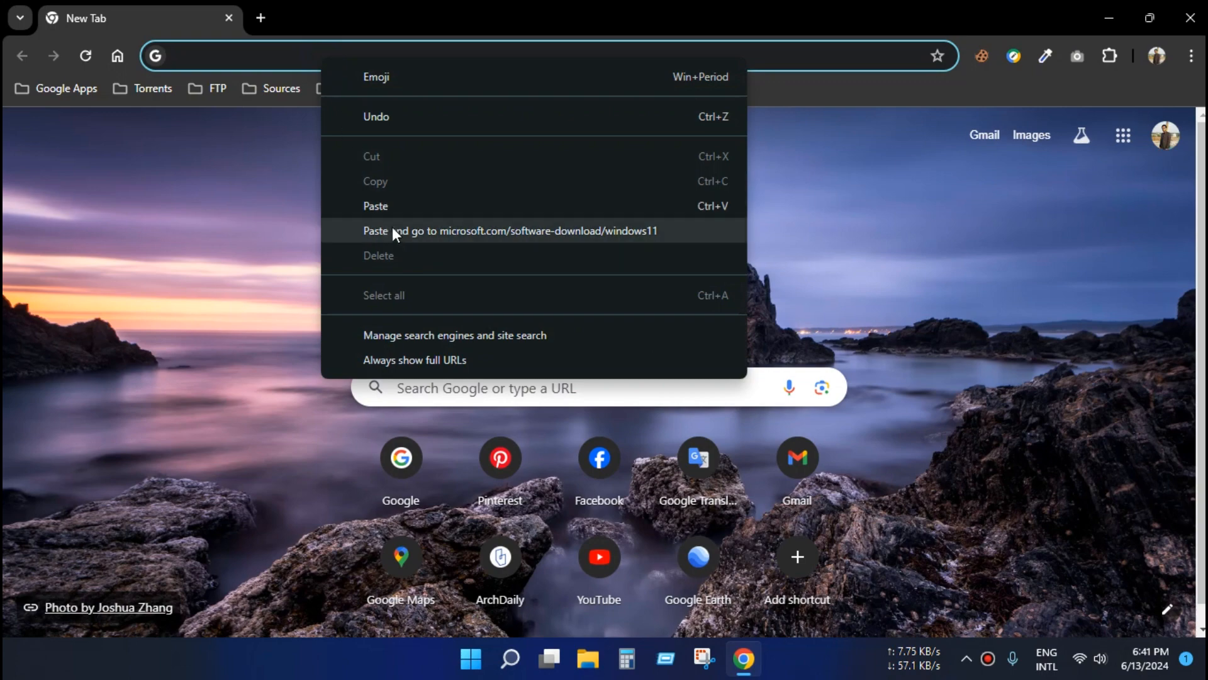
{"action": "left_click", "coordinate": [510, 230]}
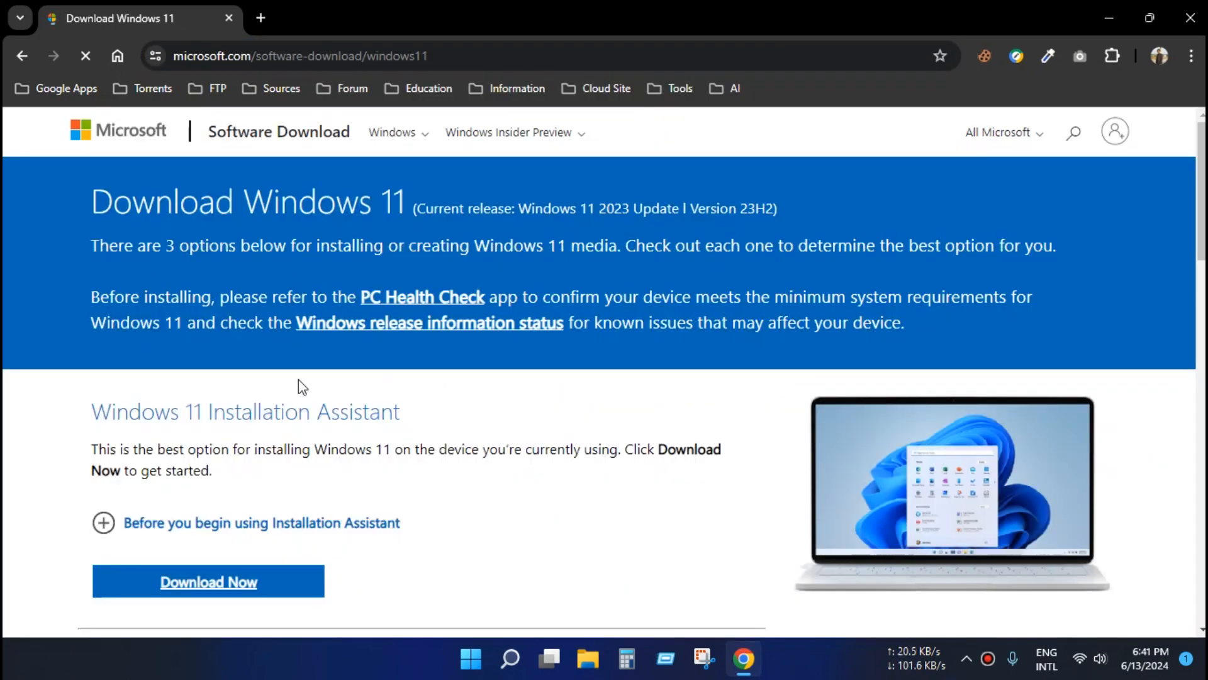
Step: Request the multi-edition x64 ISO and confirm English (United States) as its language
{"action": "scroll", "scroll_direction": "down", "scroll_amount": 3}
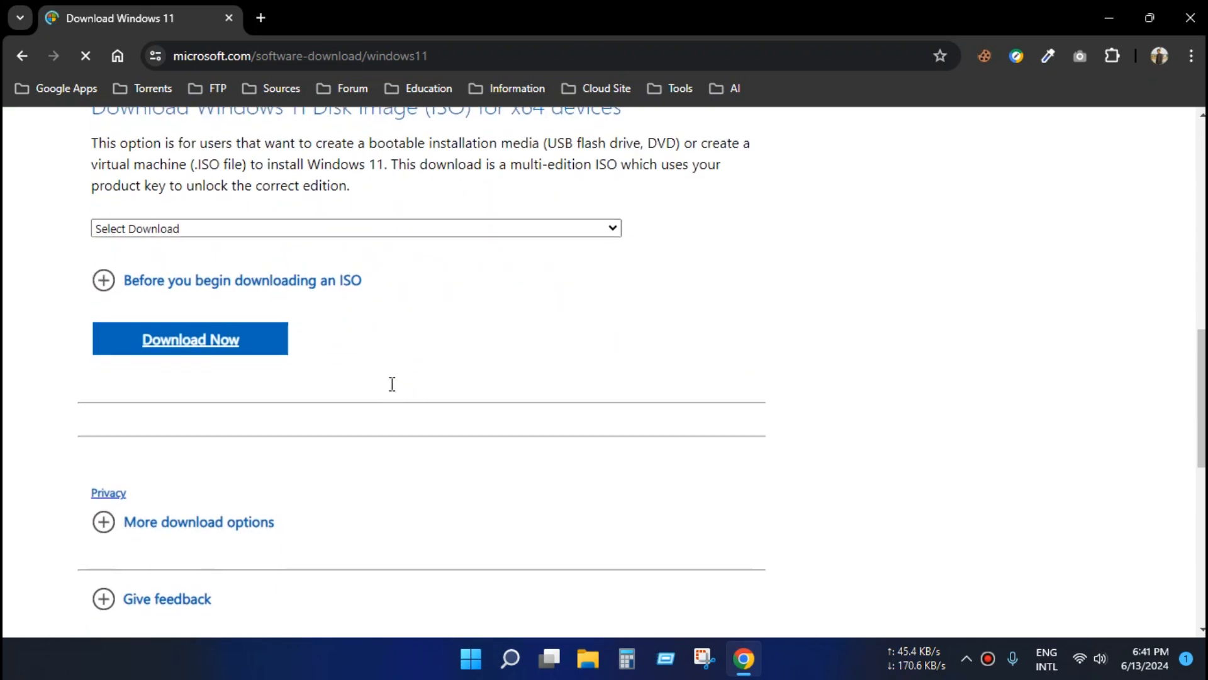
{"action": "left_click", "coordinate": [355, 228]}
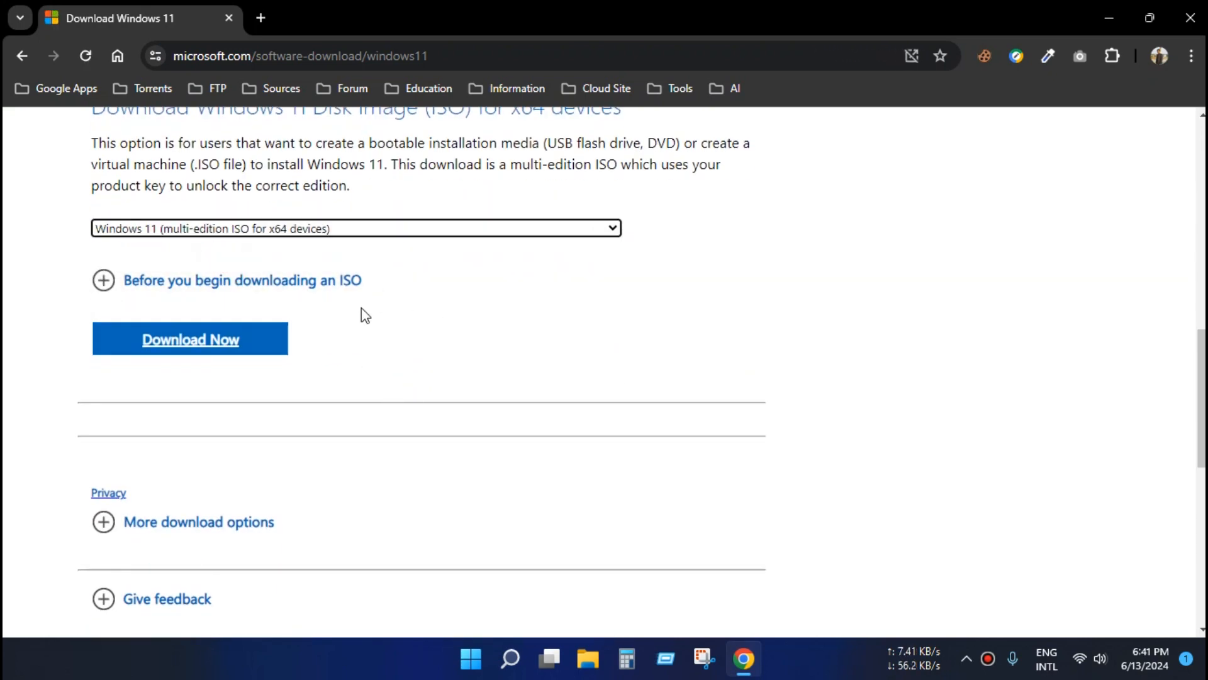
{"action": "left_click", "coordinate": [189, 339]}
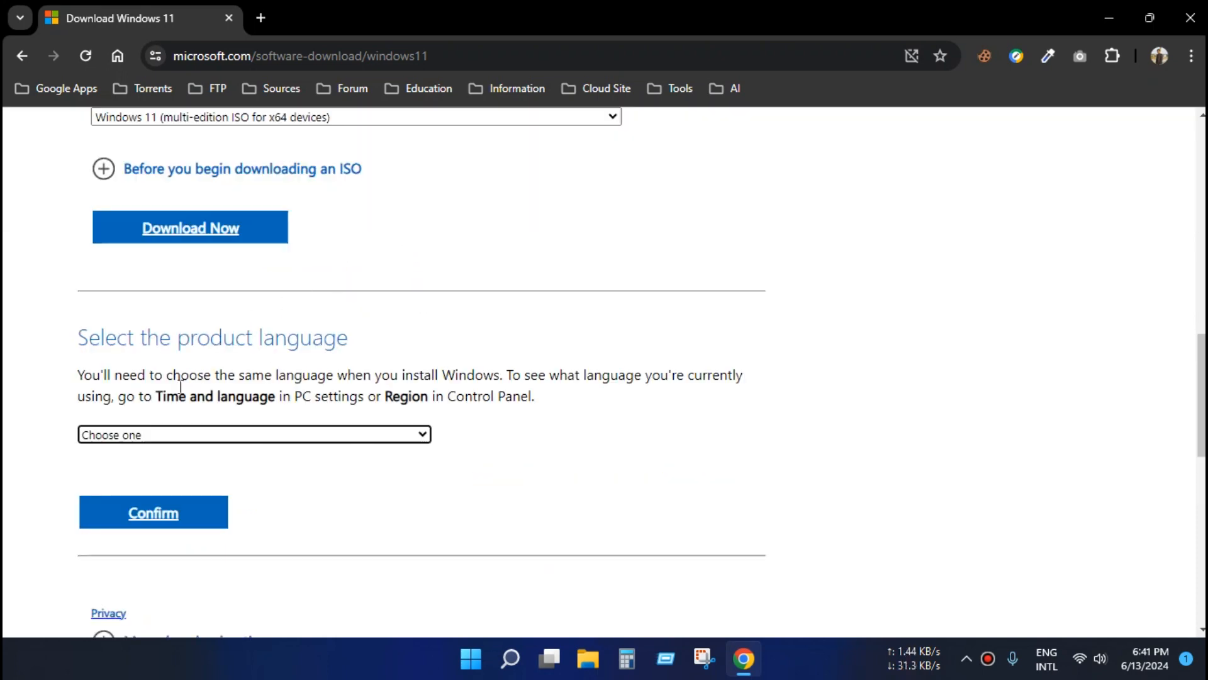
{"action": "left_click", "coordinate": [254, 434]}
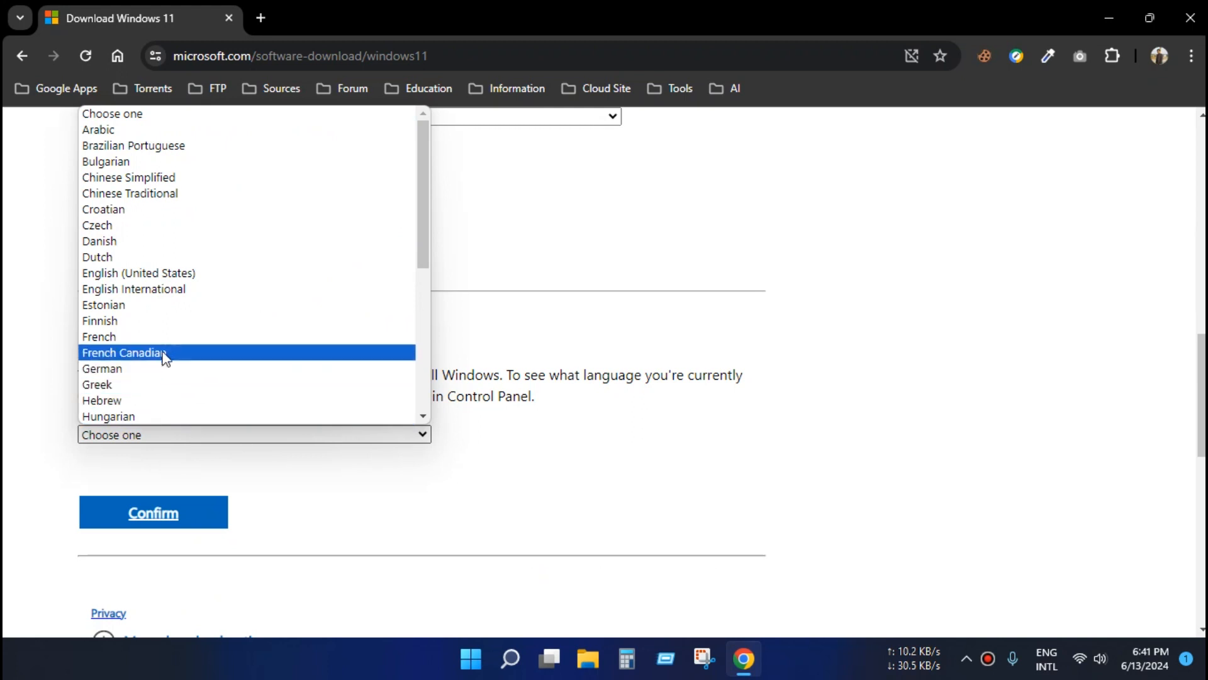
{"action": "left_click", "coordinate": [138, 272]}
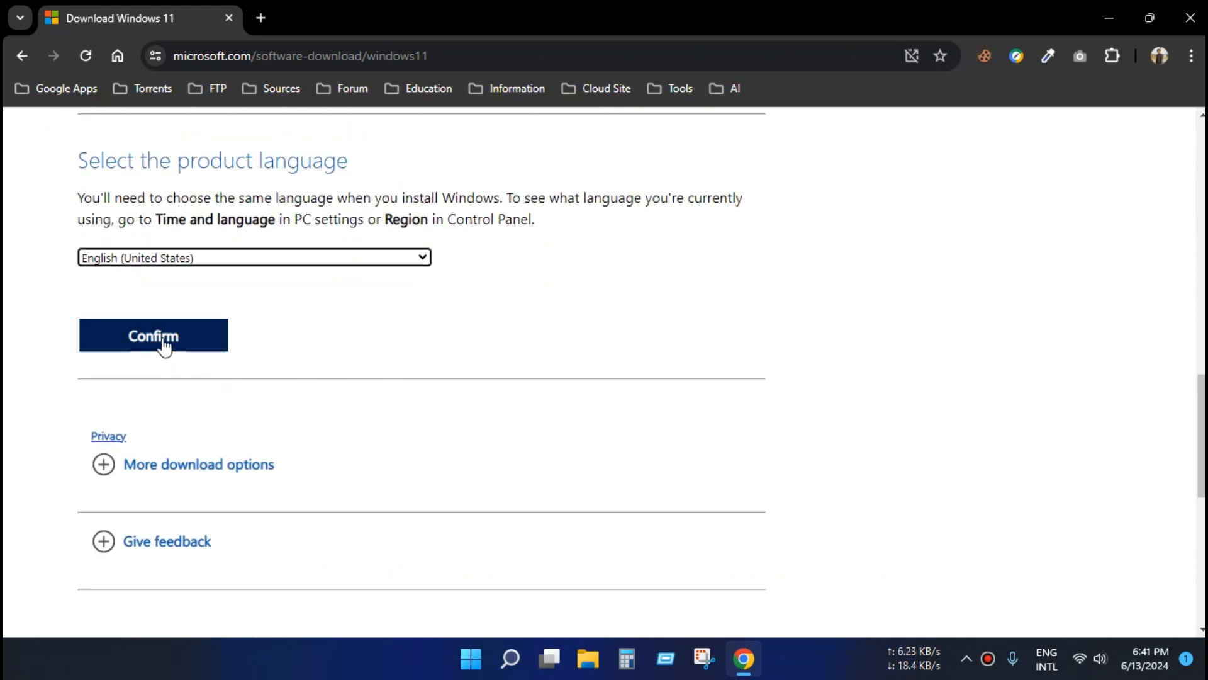
{"action": "left_click", "coordinate": [153, 336]}
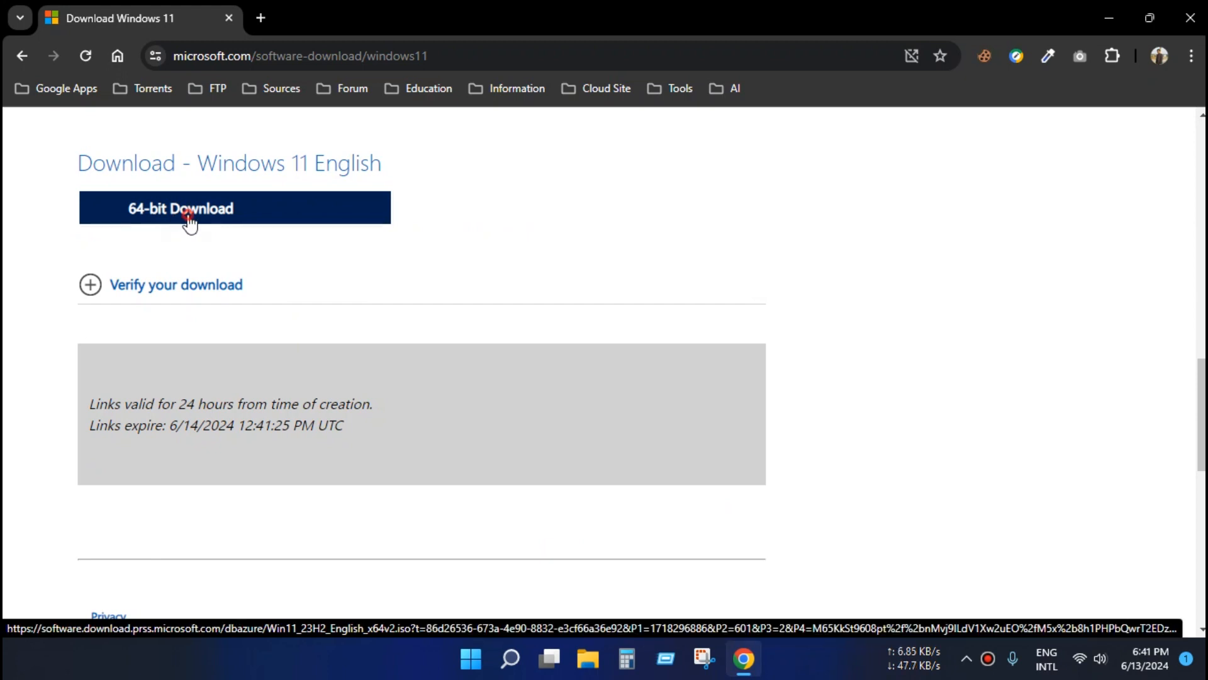
Step: Start the 64-bit download, copy its URL from IDM, then cancel that duplicate
{"action": "left_click", "coordinate": [181, 209]}
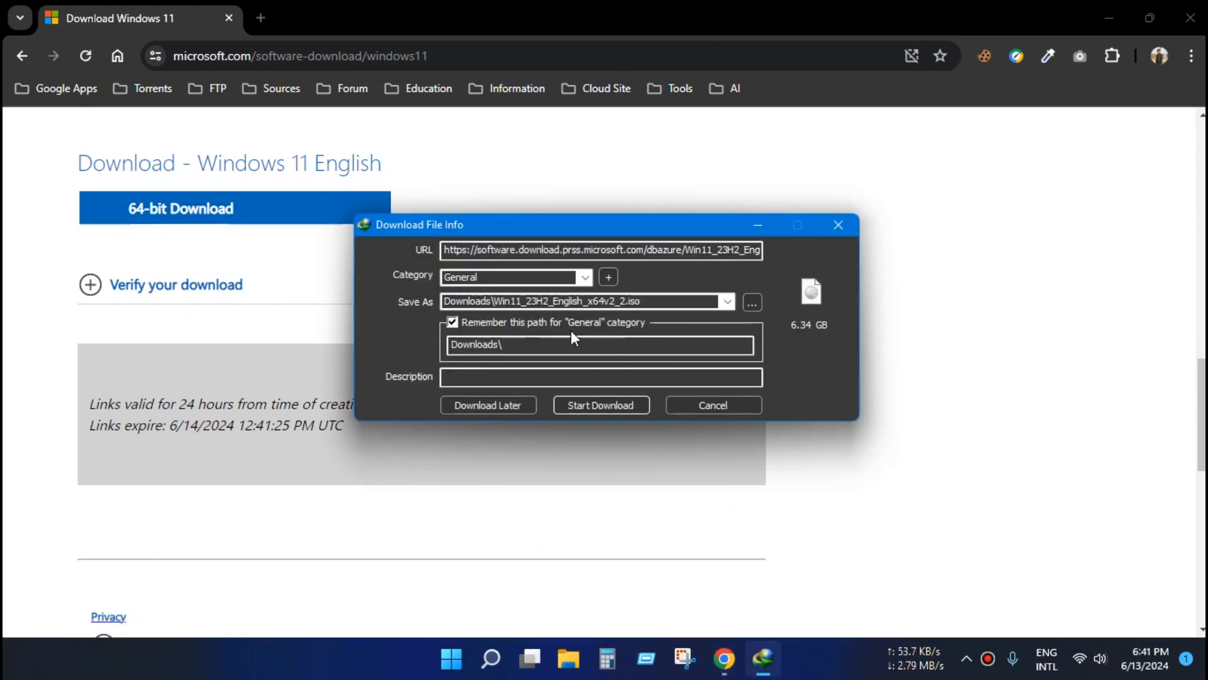
{"action": "mouse_move", "coordinate": [514, 299]}
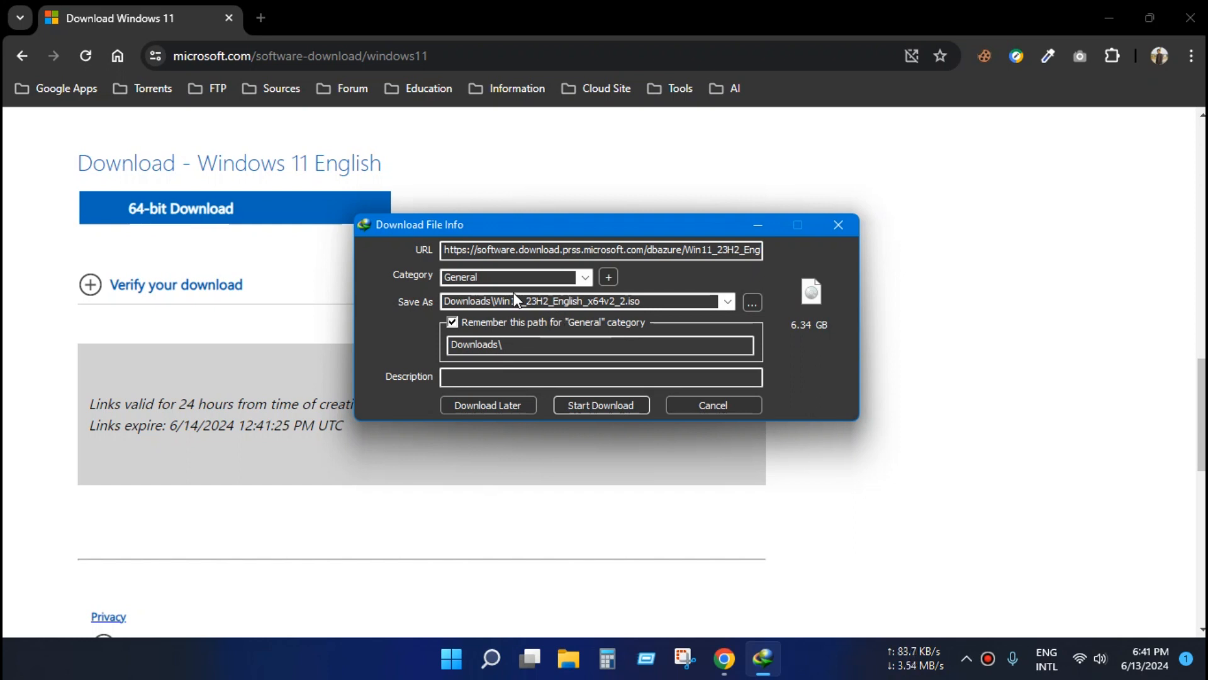
{"action": "mouse_move", "coordinate": [515, 301]}
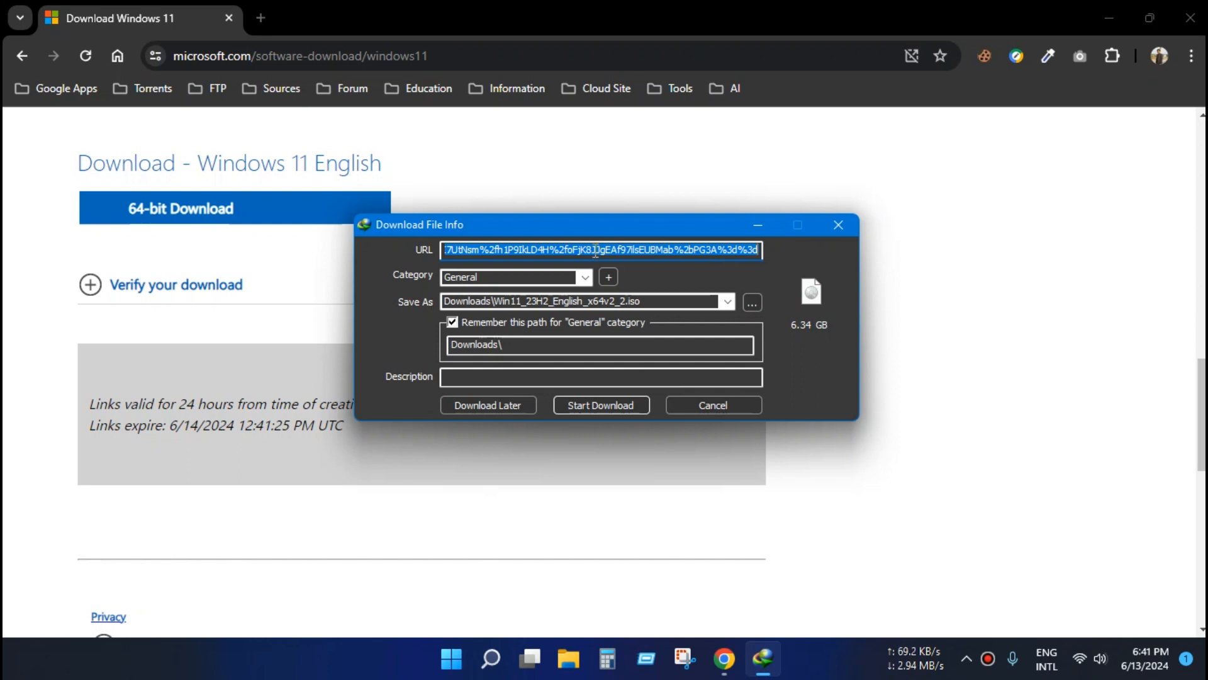
{"action": "right_click", "coordinate": [601, 250]}
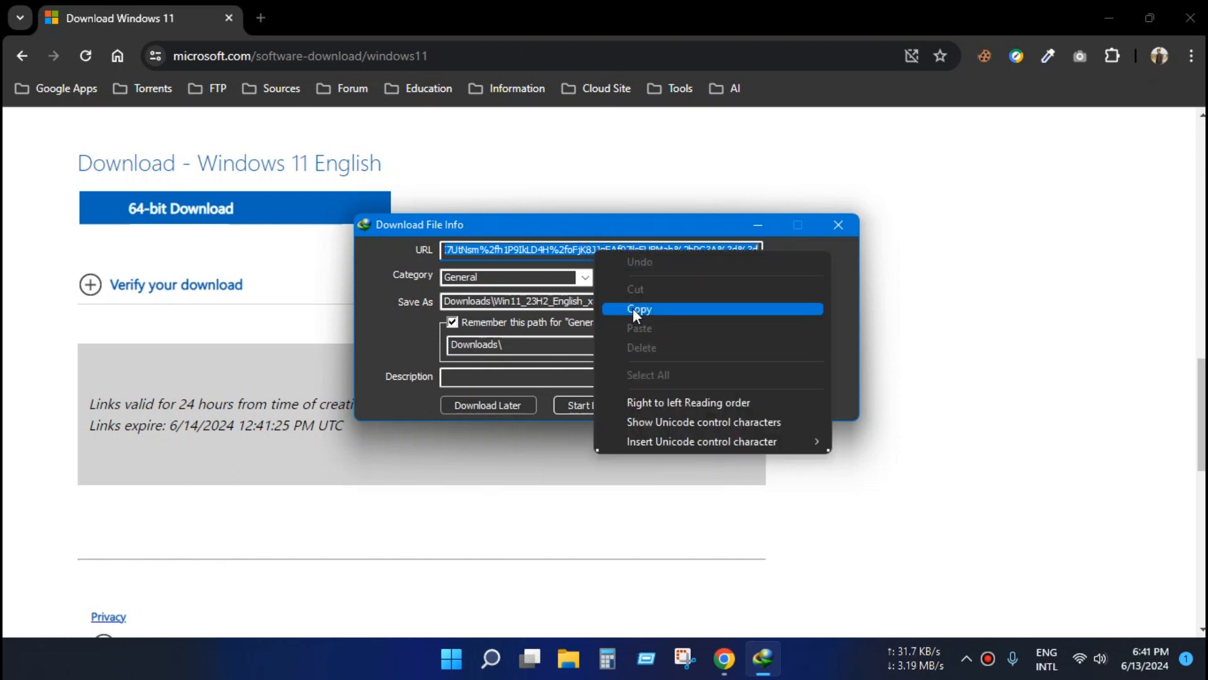
{"action": "left_click", "coordinate": [639, 309]}
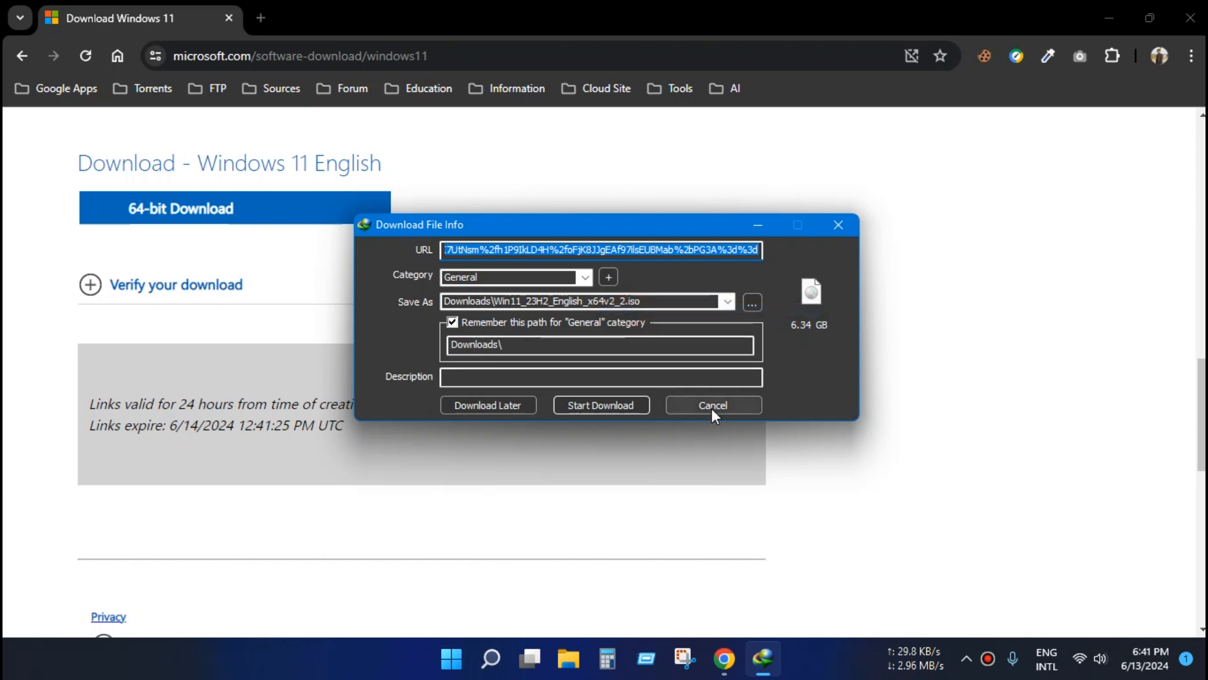
{"action": "left_click", "coordinate": [710, 404]}
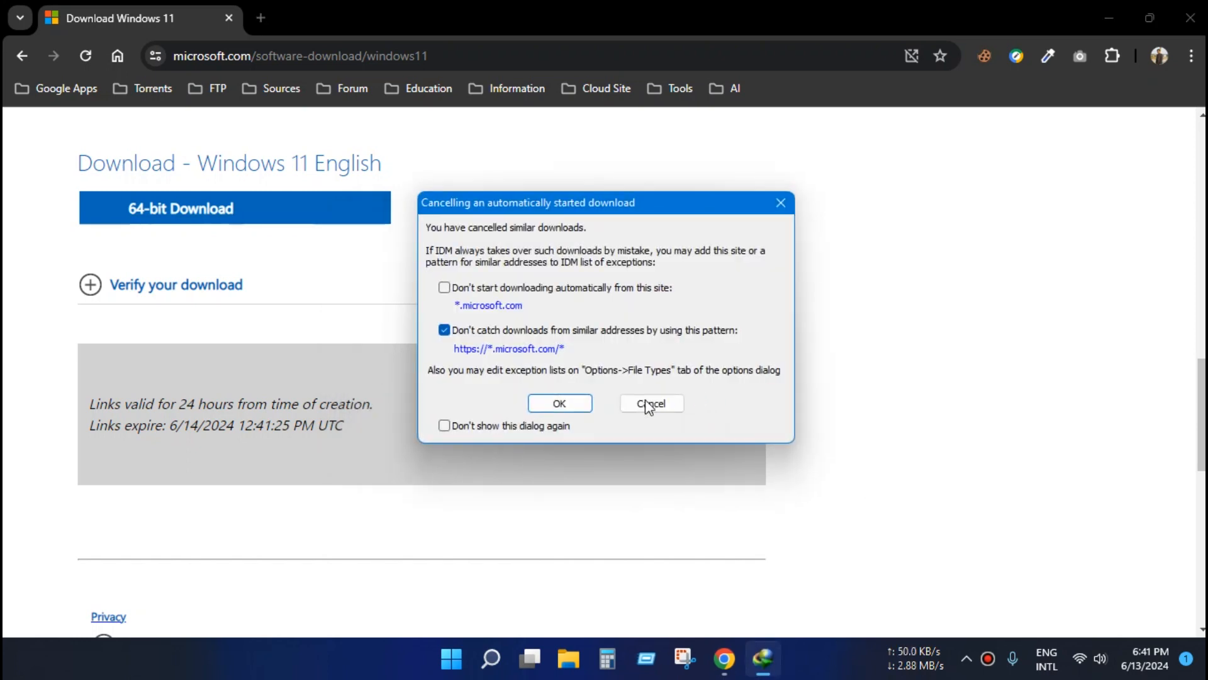
{"action": "left_click", "coordinate": [650, 403]}
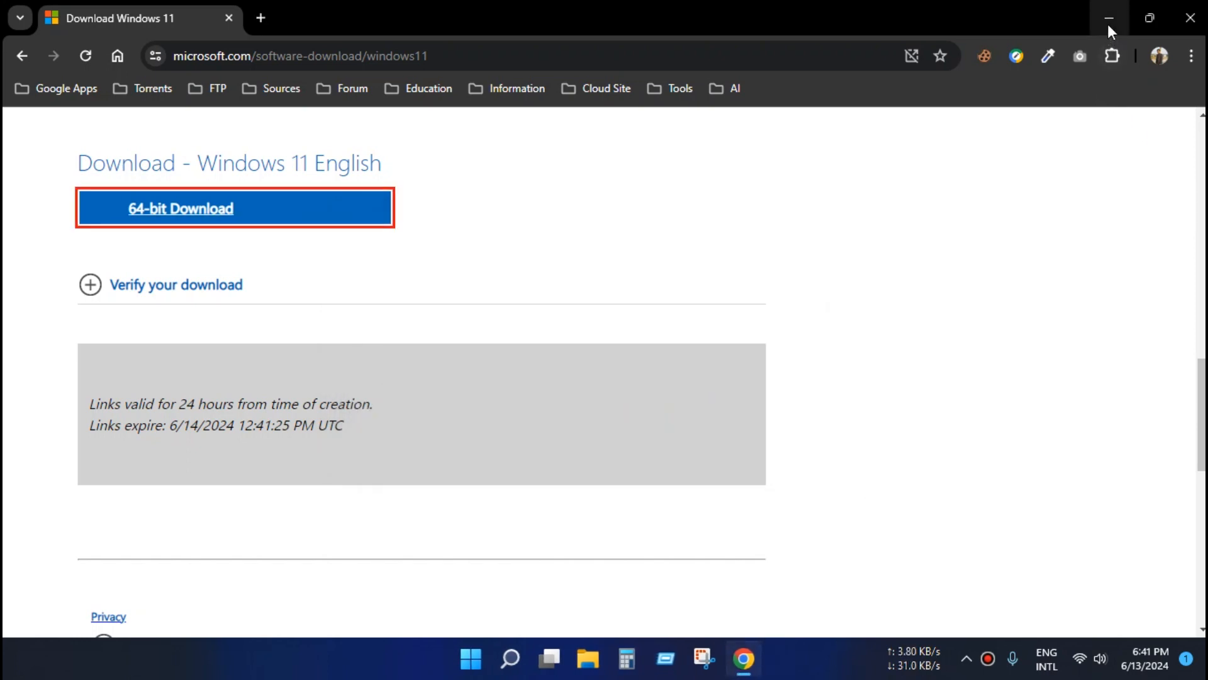
Step: Minimize Chrome and show the context menu for the Win11_23H2_English_x64v2.iso entry
{"action": "left_click", "coordinate": [1108, 17]}
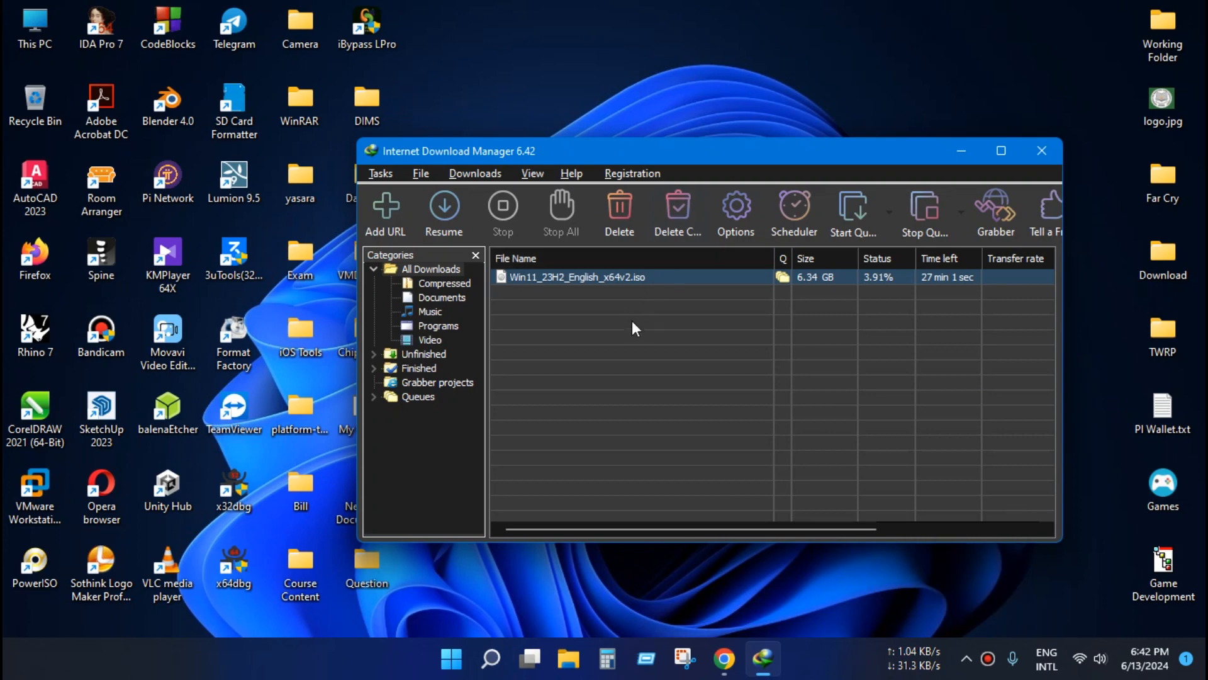
{"action": "right_click", "coordinate": [575, 277]}
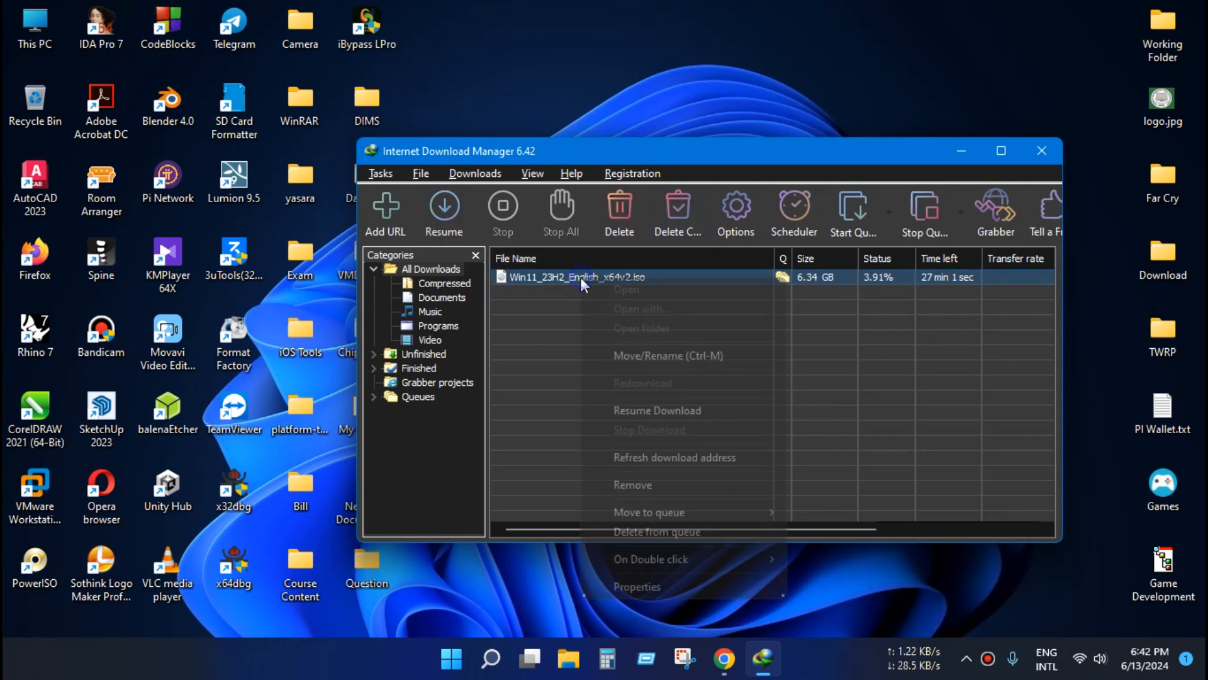
{"action": "mouse_move", "coordinate": [645, 586]}
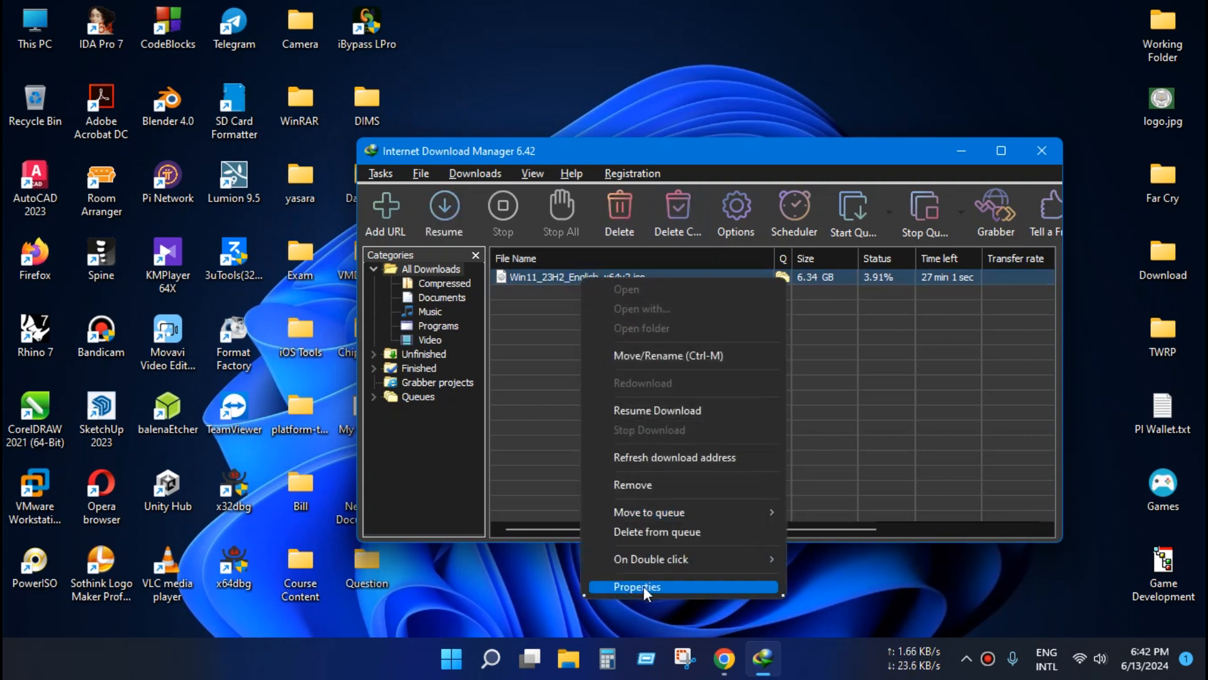
Step: Replace the Win11 ISO download's expired address with the pasted fresh Microsoft link and confirm
{"action": "left_click", "coordinate": [636, 587]}
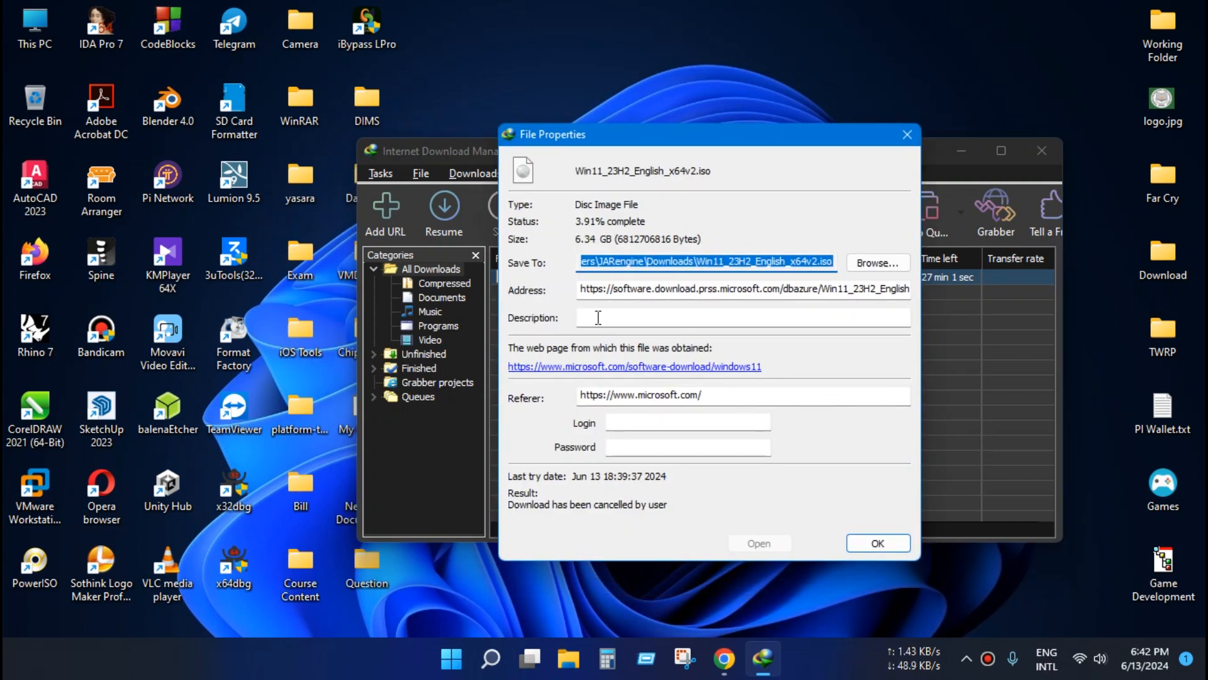
{"action": "double_click", "coordinate": [617, 288]}
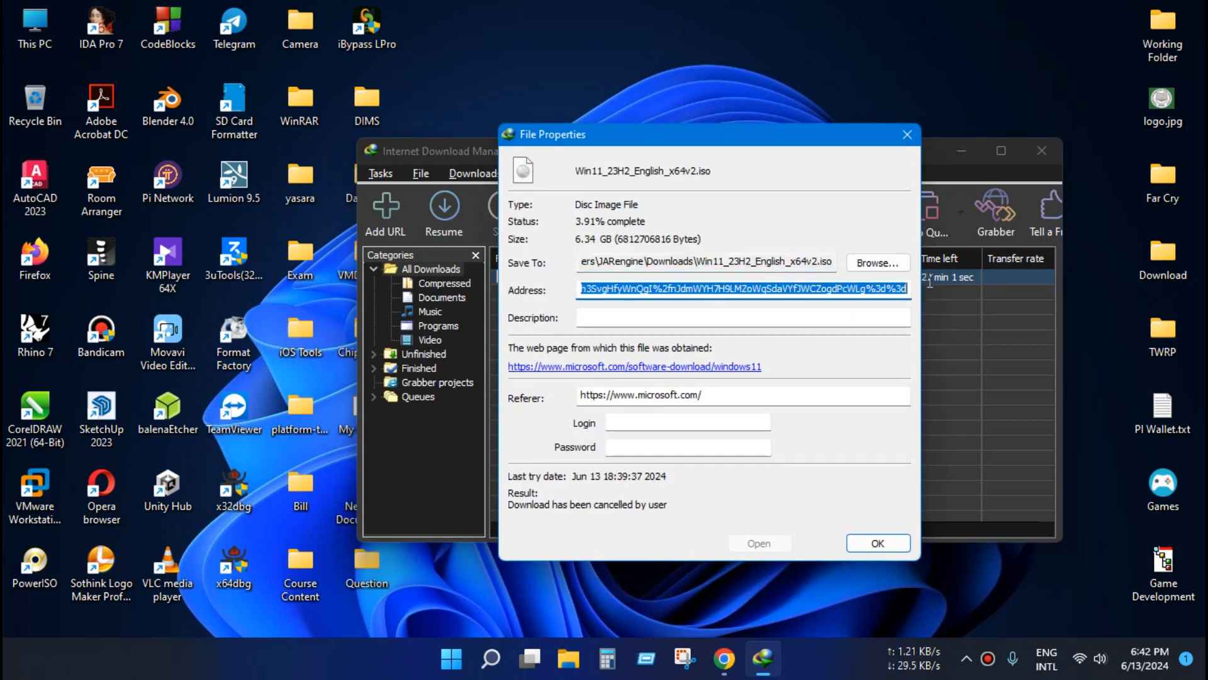
{"action": "key", "text": "Delete"}
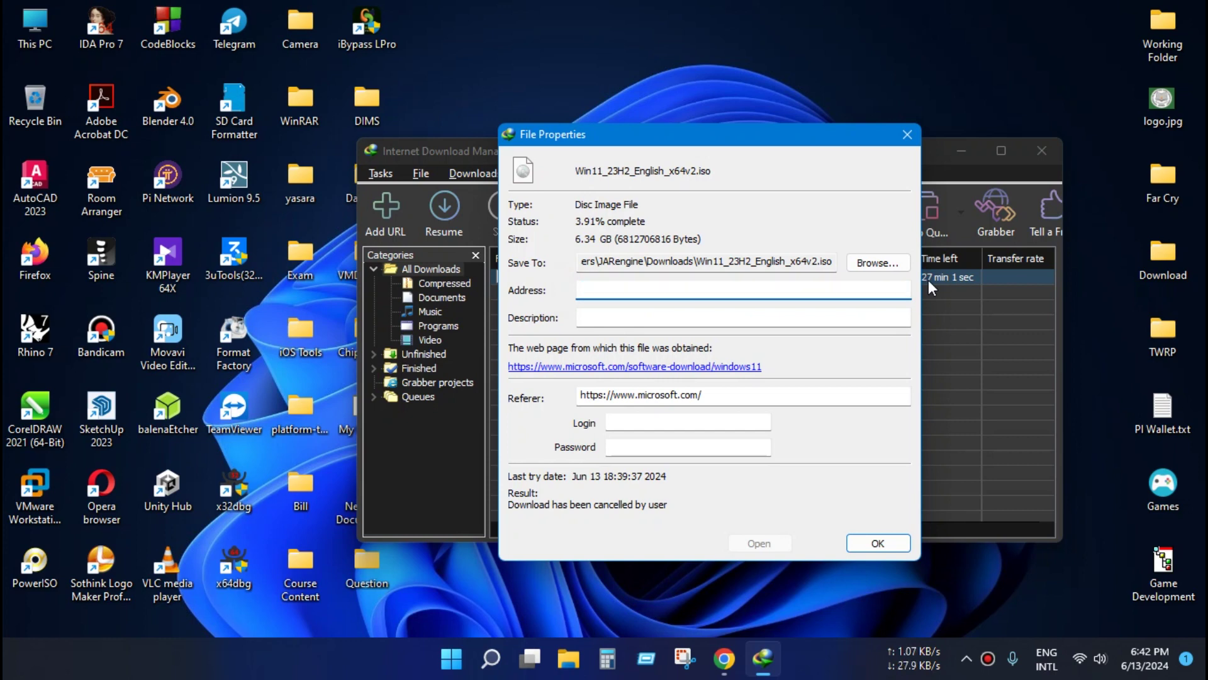
{"action": "right_click", "coordinate": [694, 288]}
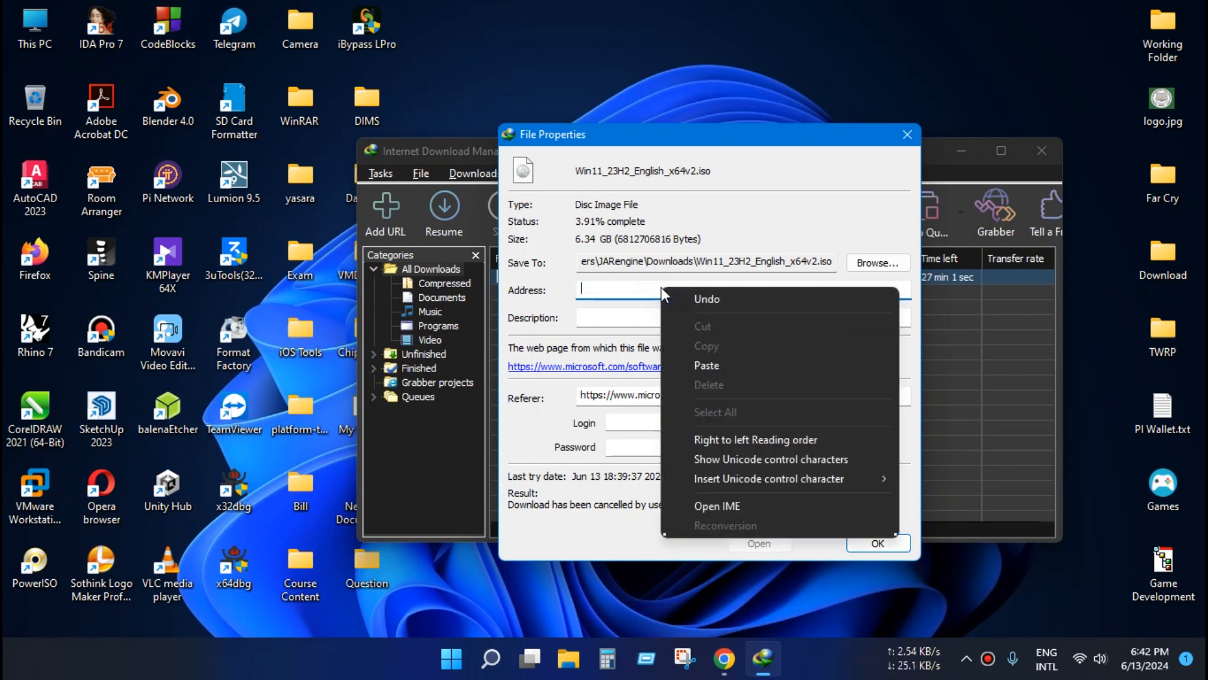
{"action": "mouse_move", "coordinate": [735, 365]}
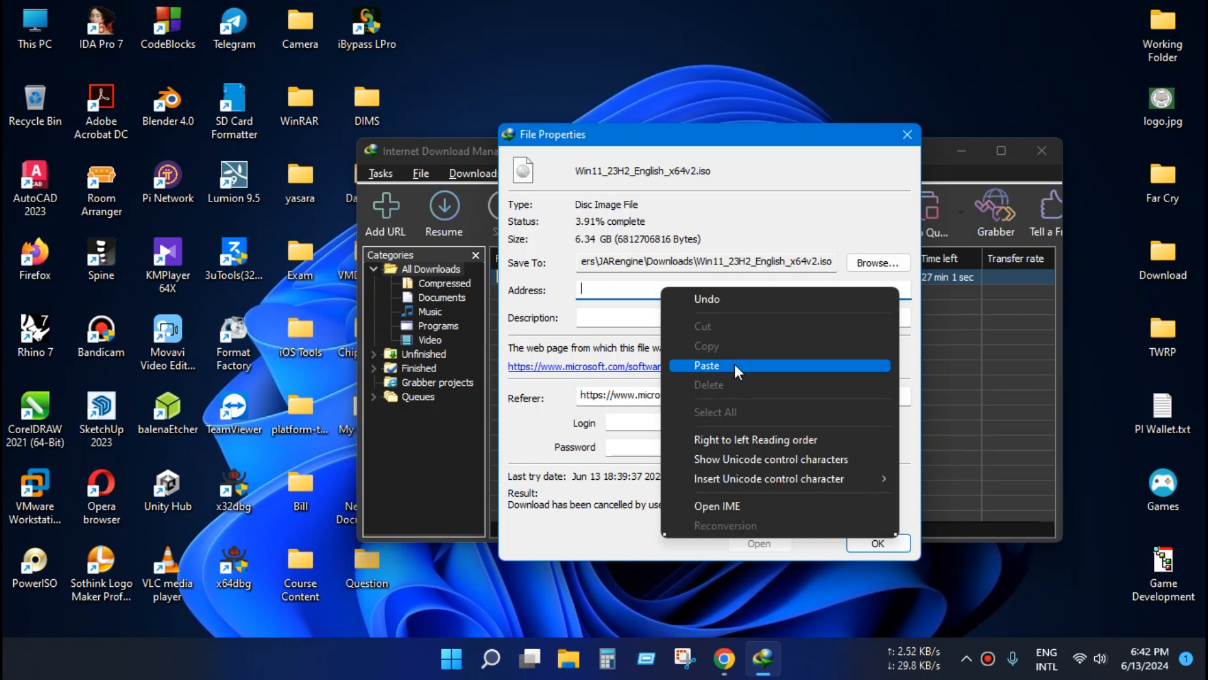
{"action": "left_click", "coordinate": [706, 365]}
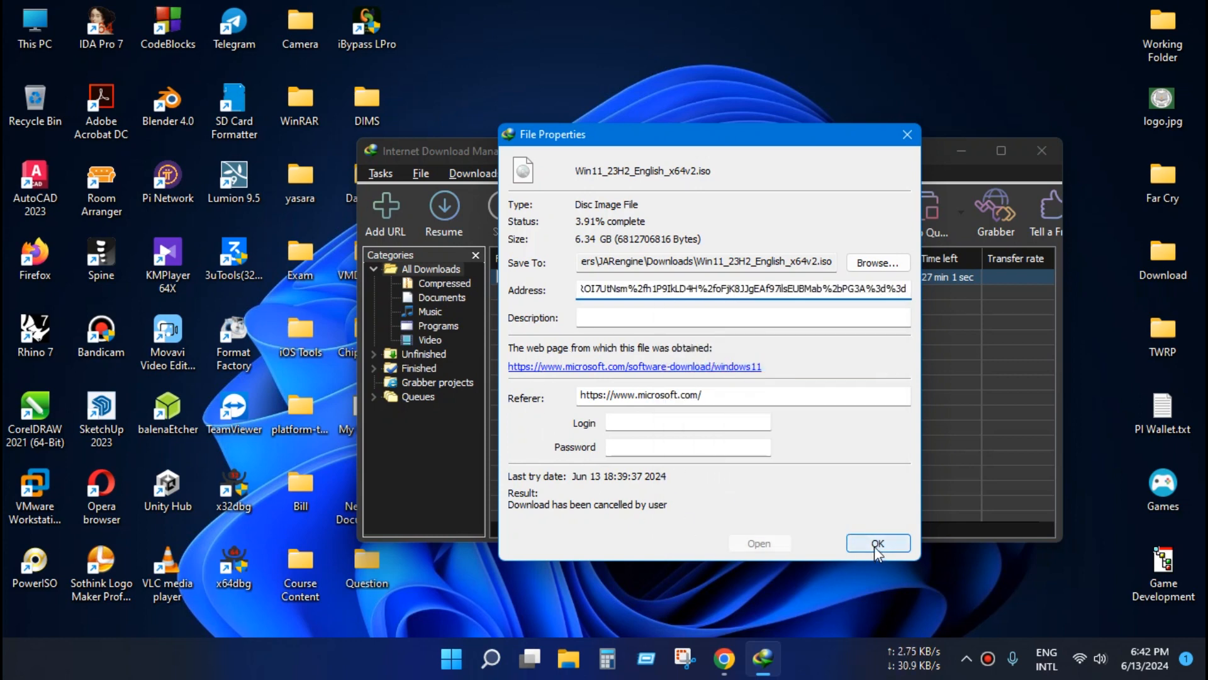
{"action": "left_click", "coordinate": [877, 543]}
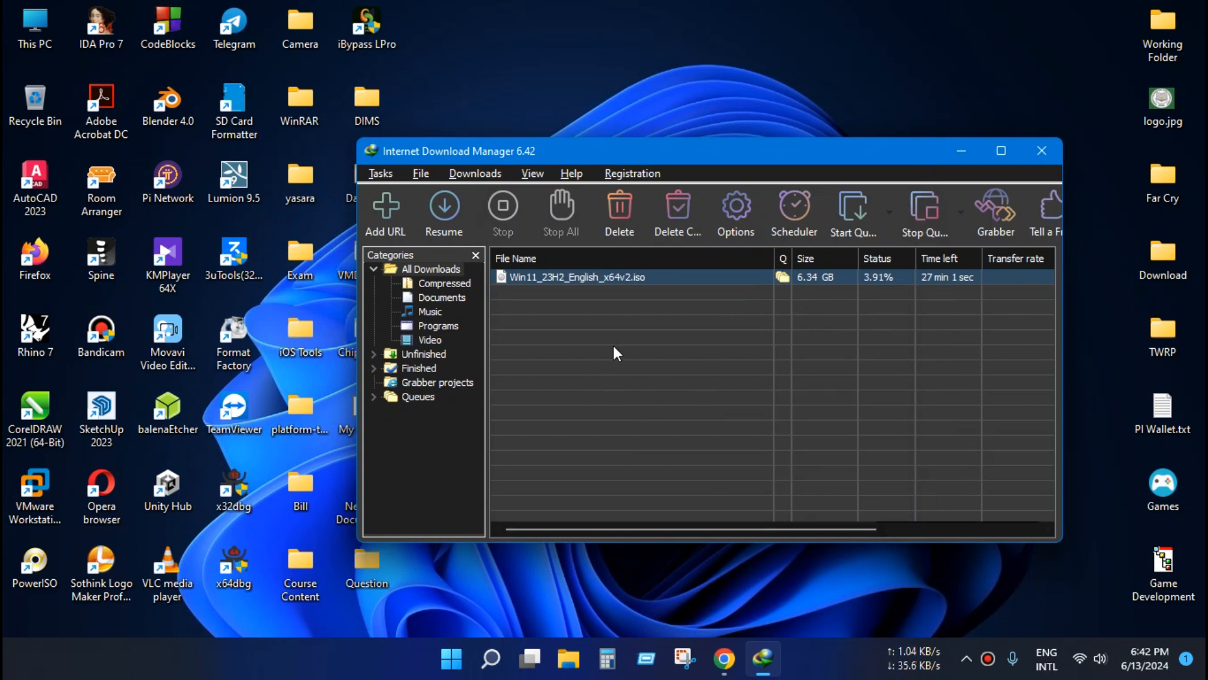
{"action": "mouse_move", "coordinate": [553, 277]}
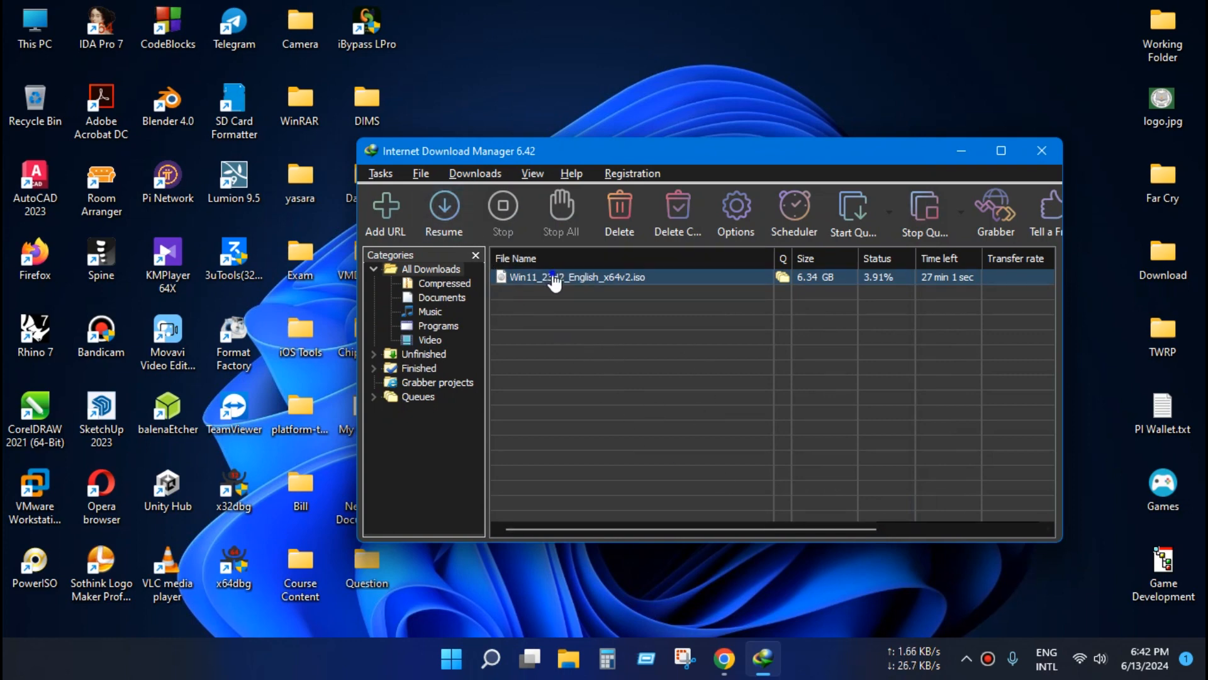
Step: Resume the Win11_23H2_English_x64v2.iso download from its saved position of about 3.9%
{"action": "right_click", "coordinate": [574, 277]}
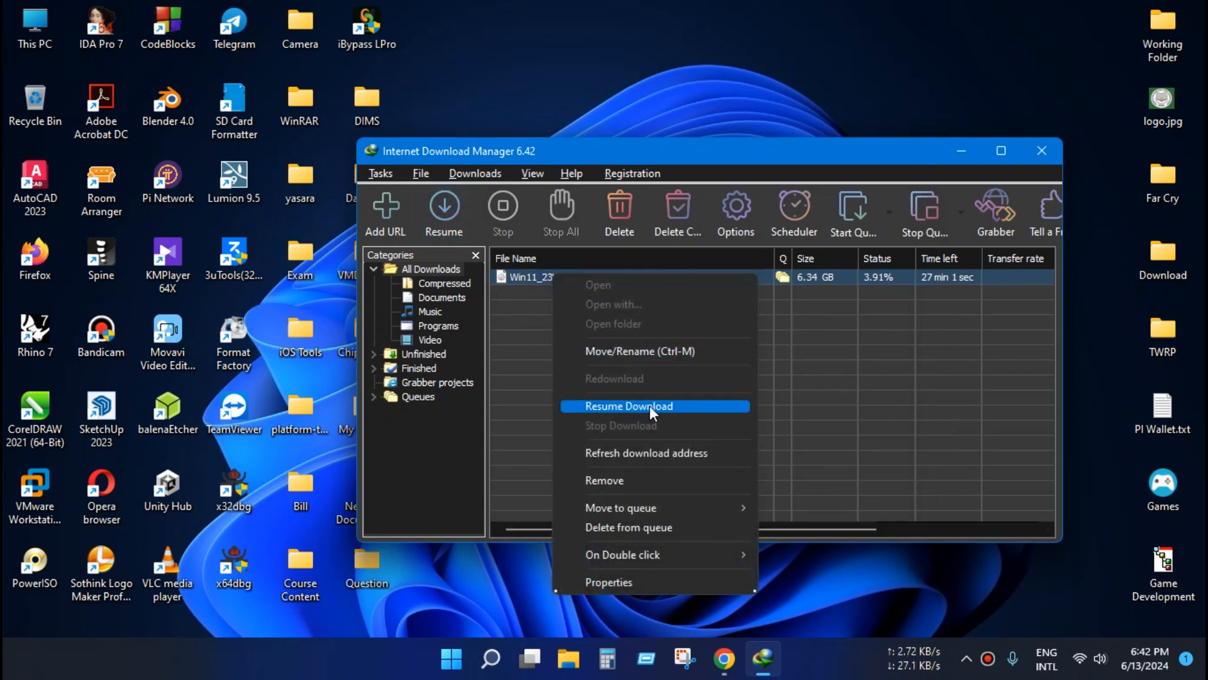
{"action": "left_click", "coordinate": [628, 406]}
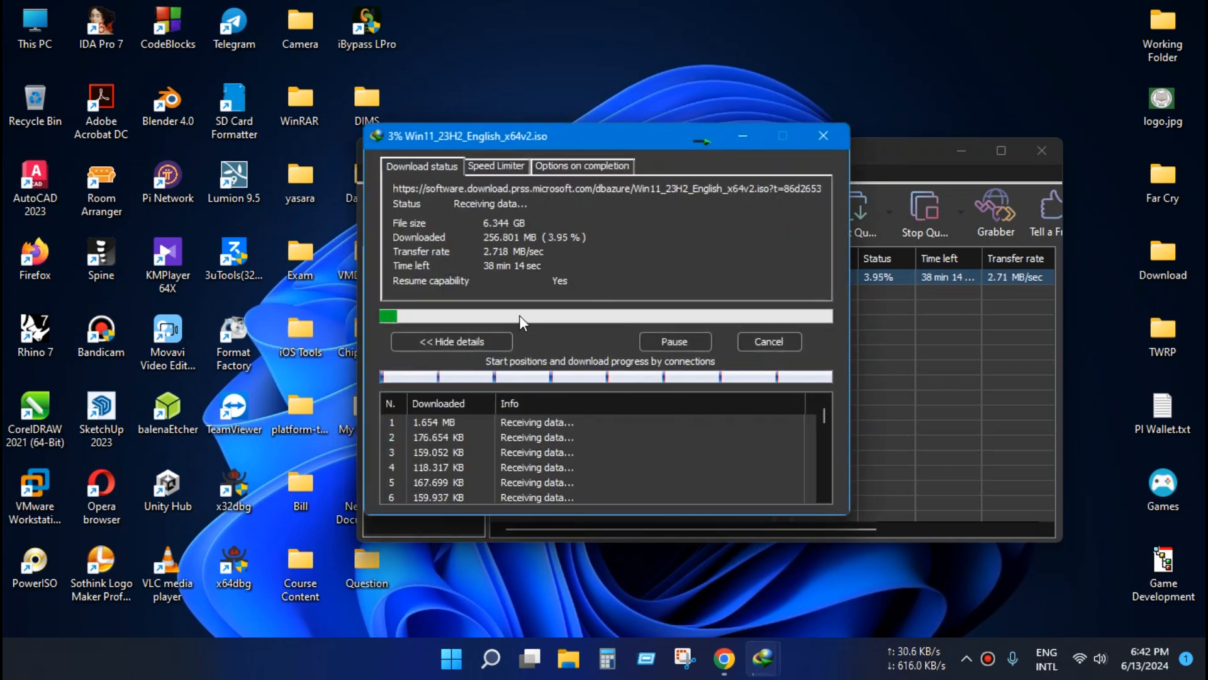